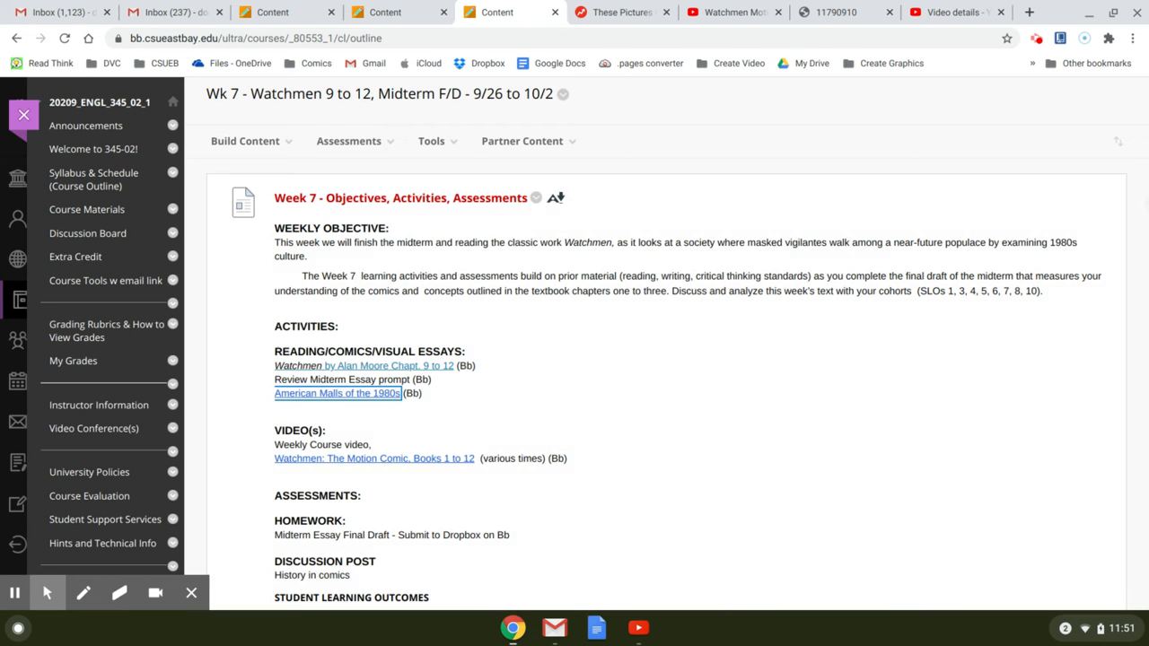
- Flip through the weekly lecture video and Watchmen motion comic tabs, returning to the Week 7 page
{"action": "left_click", "coordinate": [955, 11]}
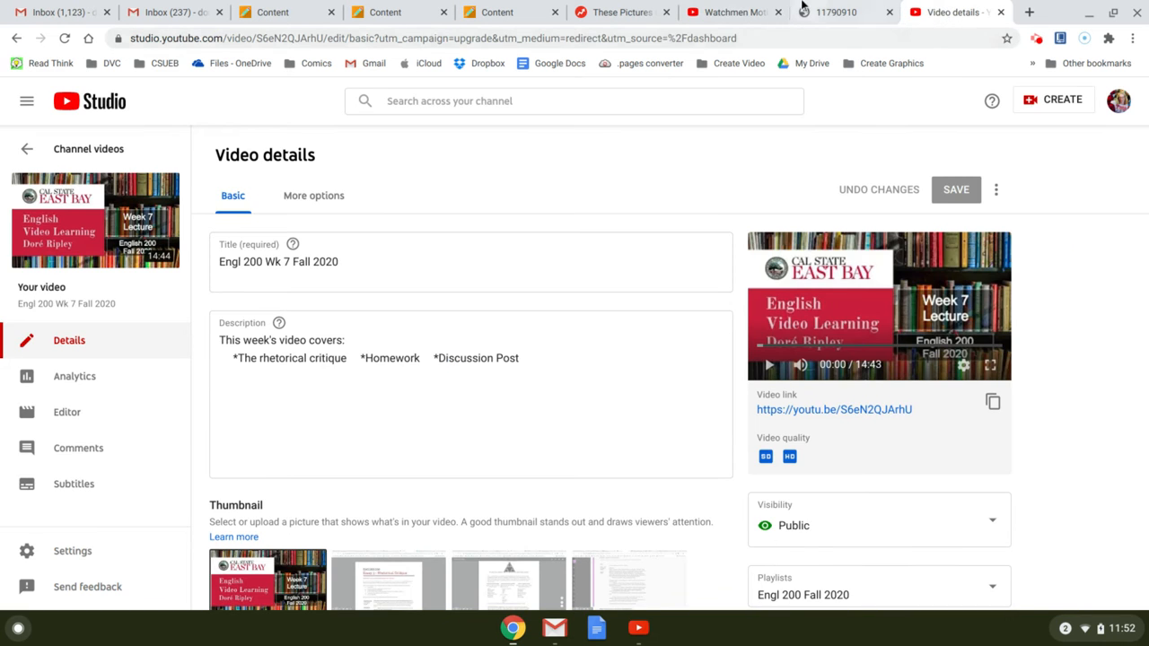
{"action": "left_click", "coordinate": [732, 11]}
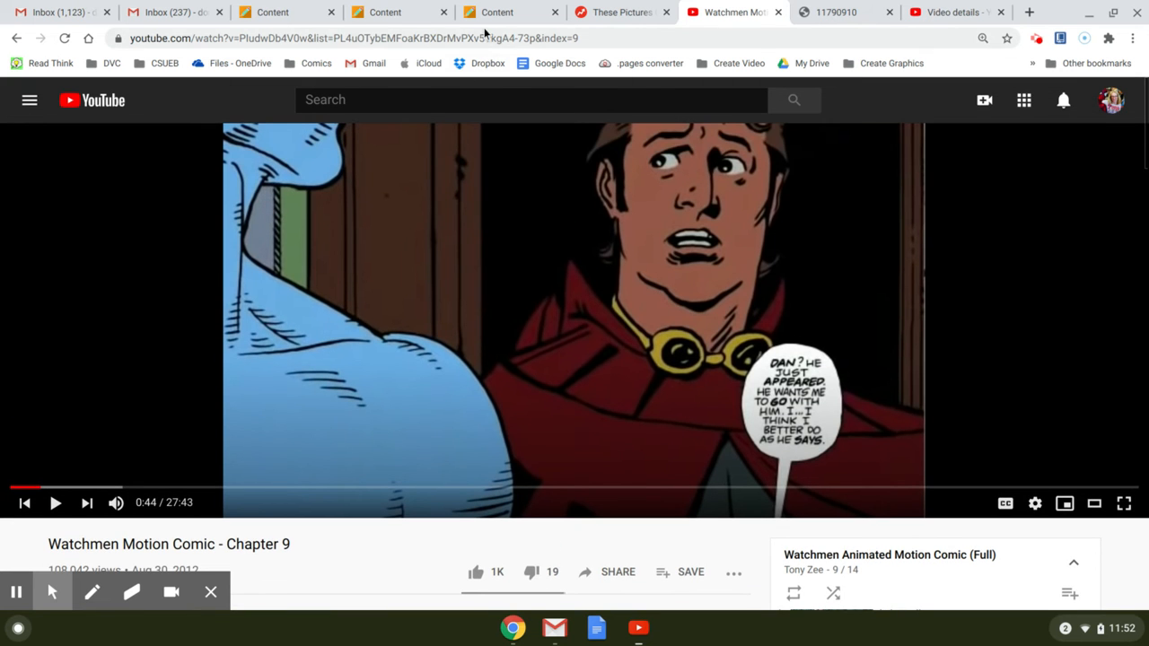
{"action": "left_click", "coordinate": [499, 11]}
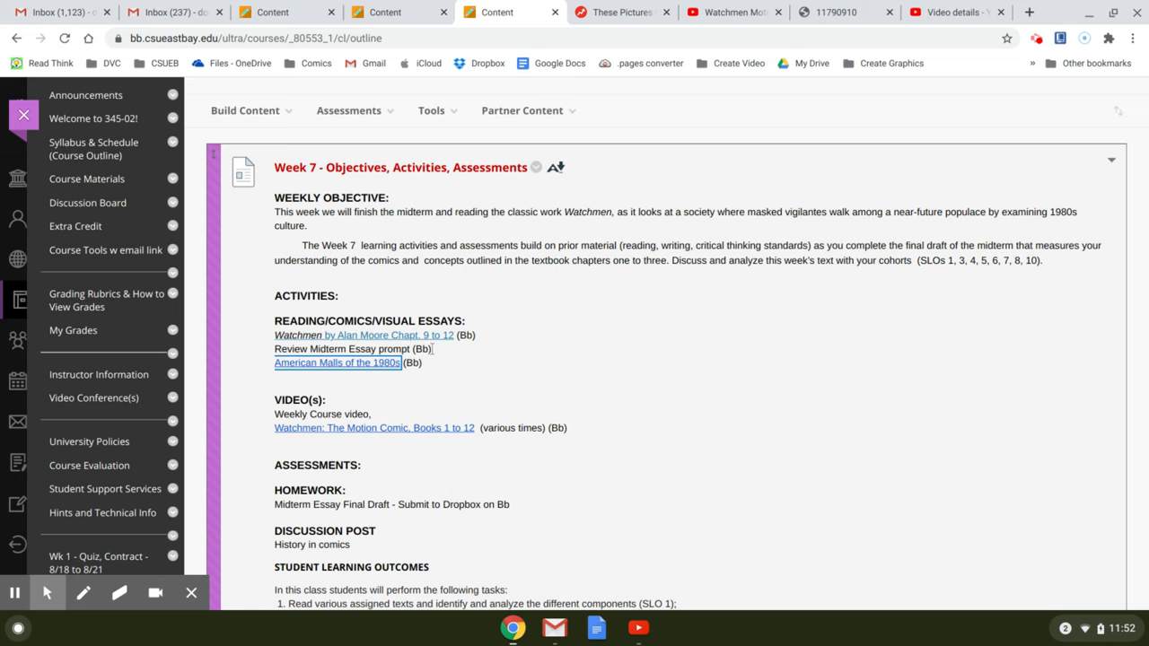
{"action": "mouse_move", "coordinate": [391, 362]}
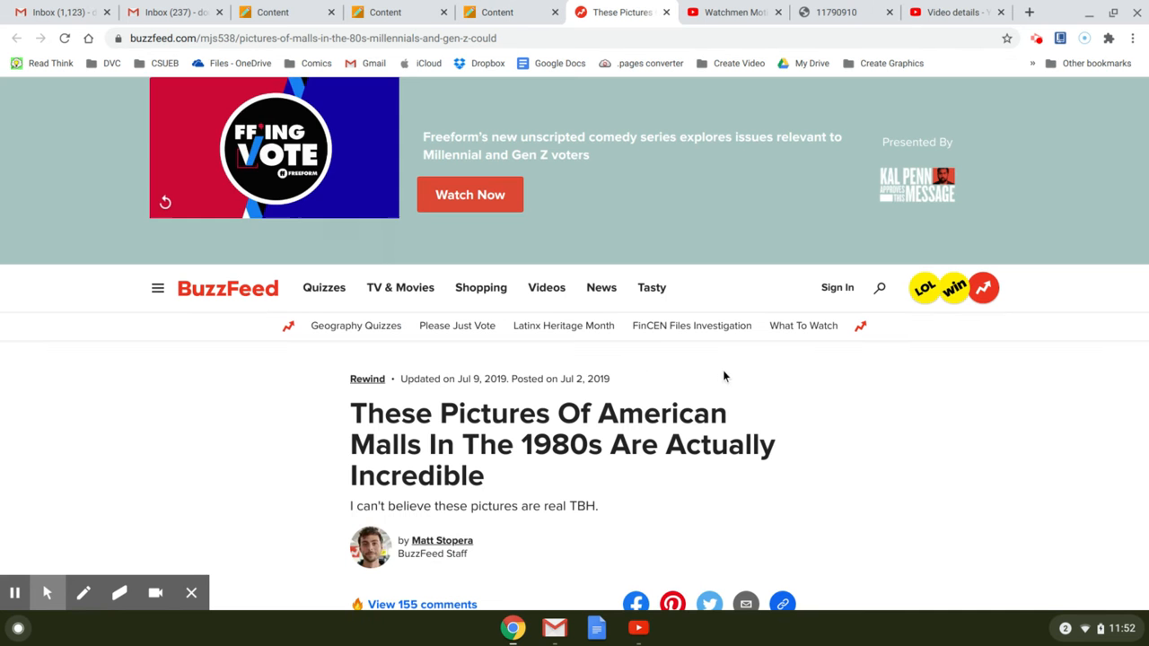
- Read through the BuzzFeed 1980s American malls photo article and close its tab
{"action": "scroll", "scroll_direction": "down", "scroll_amount": 3}
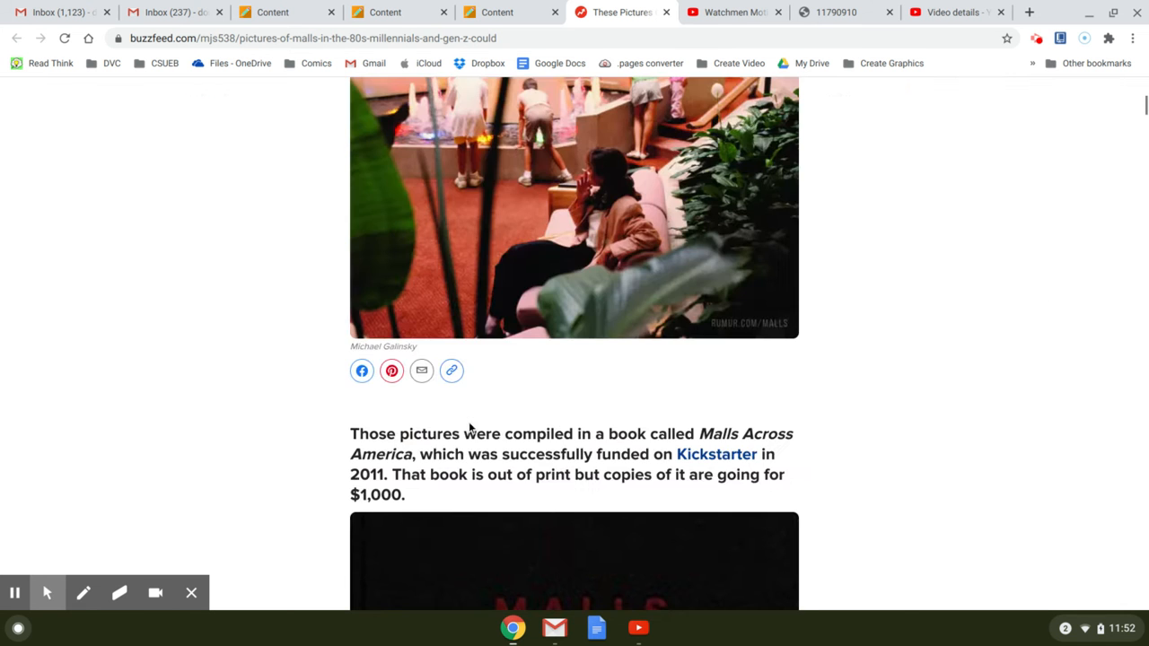
{"action": "scroll", "scroll_direction": "up", "scroll_amount": 3}
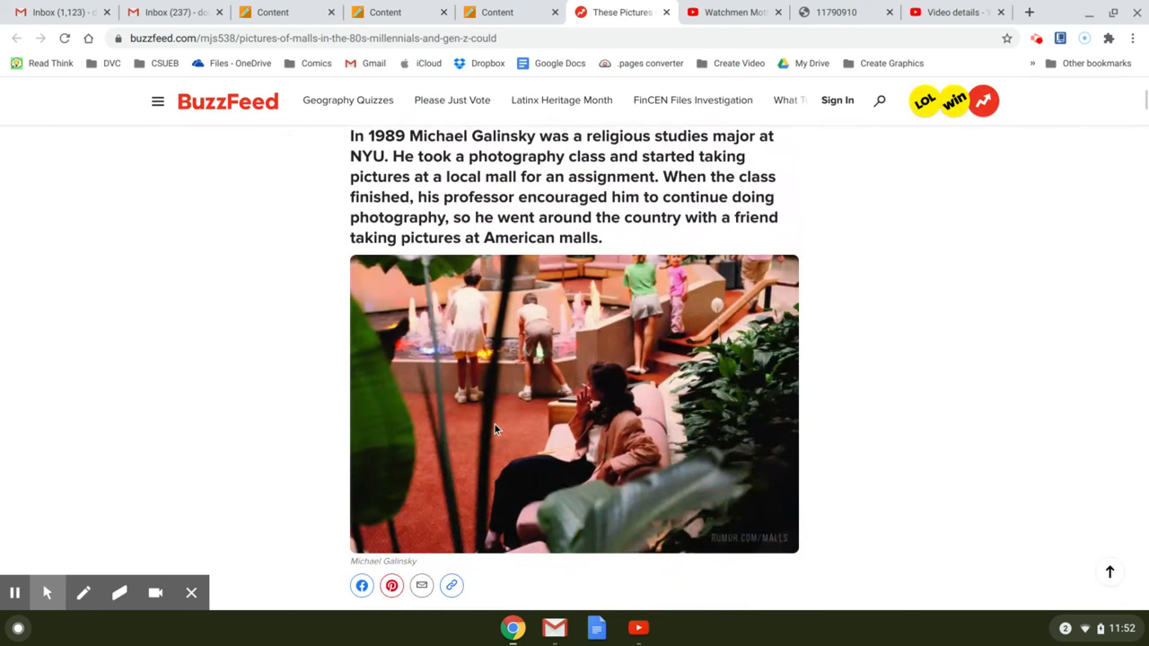
{"action": "scroll", "scroll_direction": "down", "scroll_amount": 3}
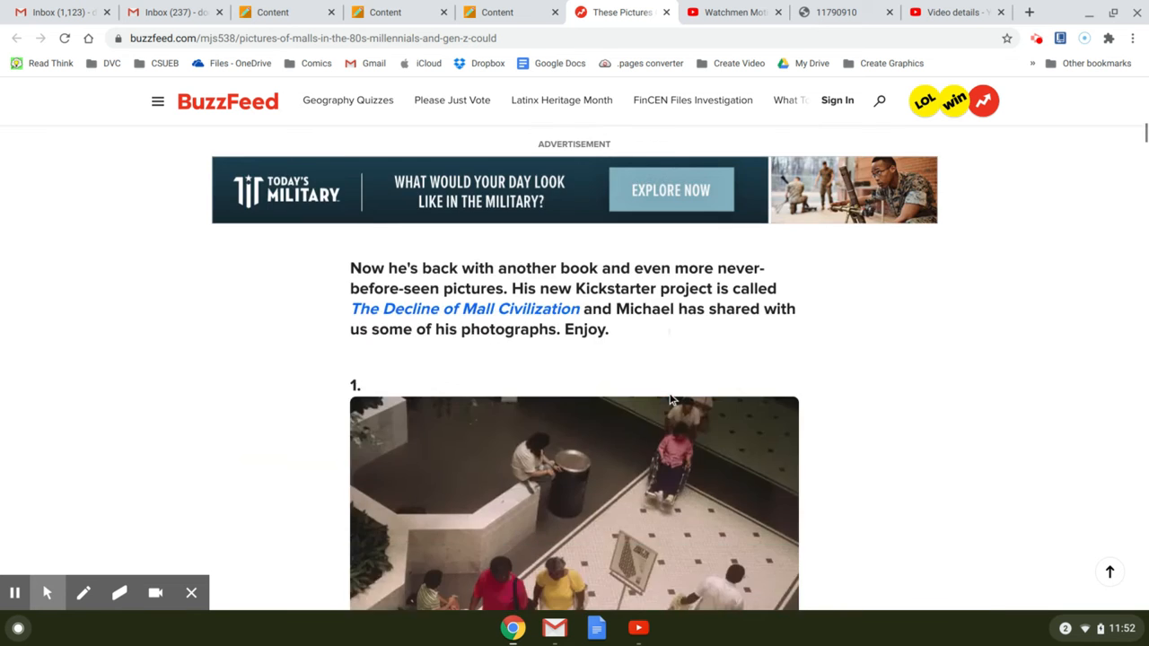
{"action": "scroll", "scroll_direction": "down", "scroll_amount": 3}
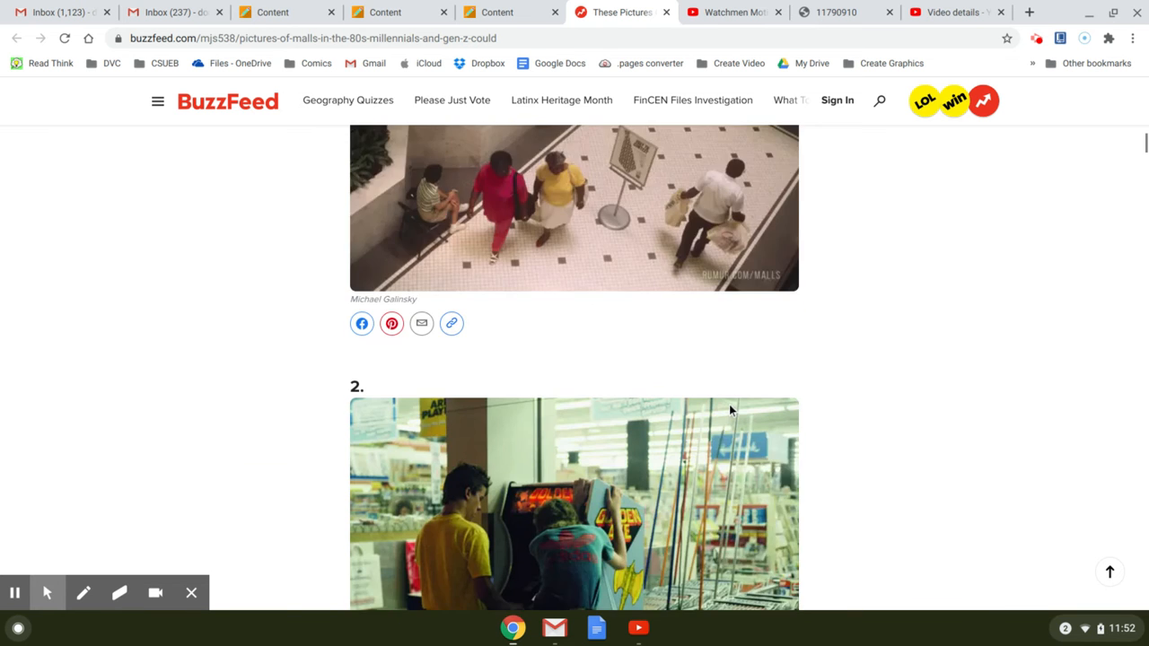
{"action": "scroll", "scroll_direction": "down", "scroll_amount": 3}
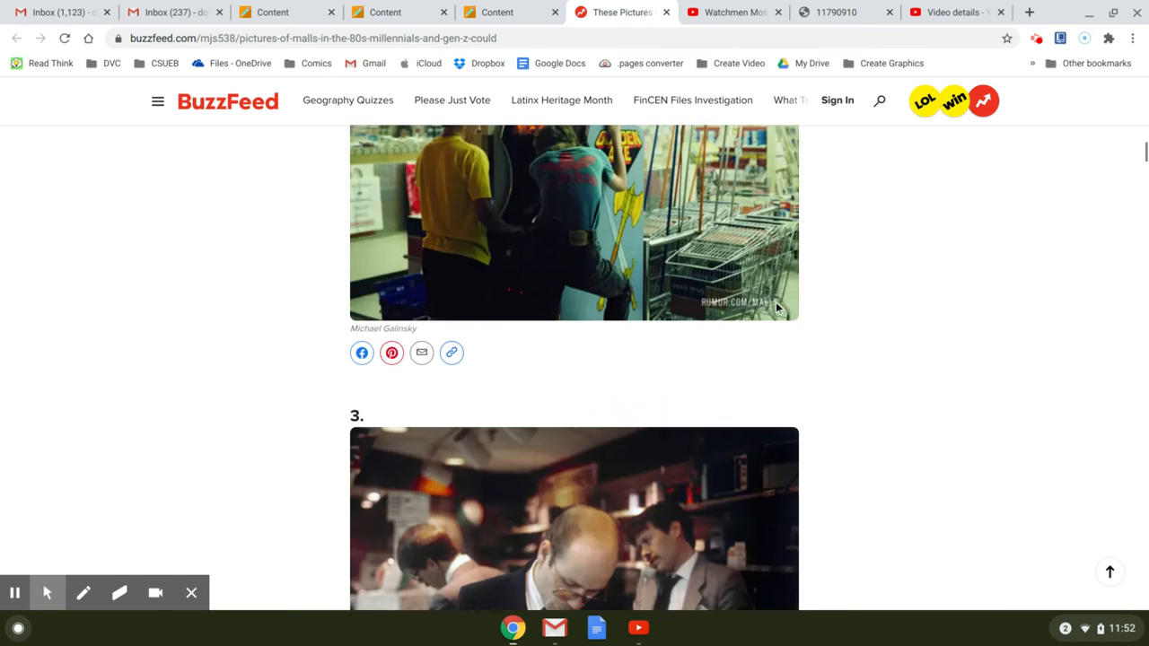
{"action": "scroll", "scroll_direction": "down", "scroll_amount": 3}
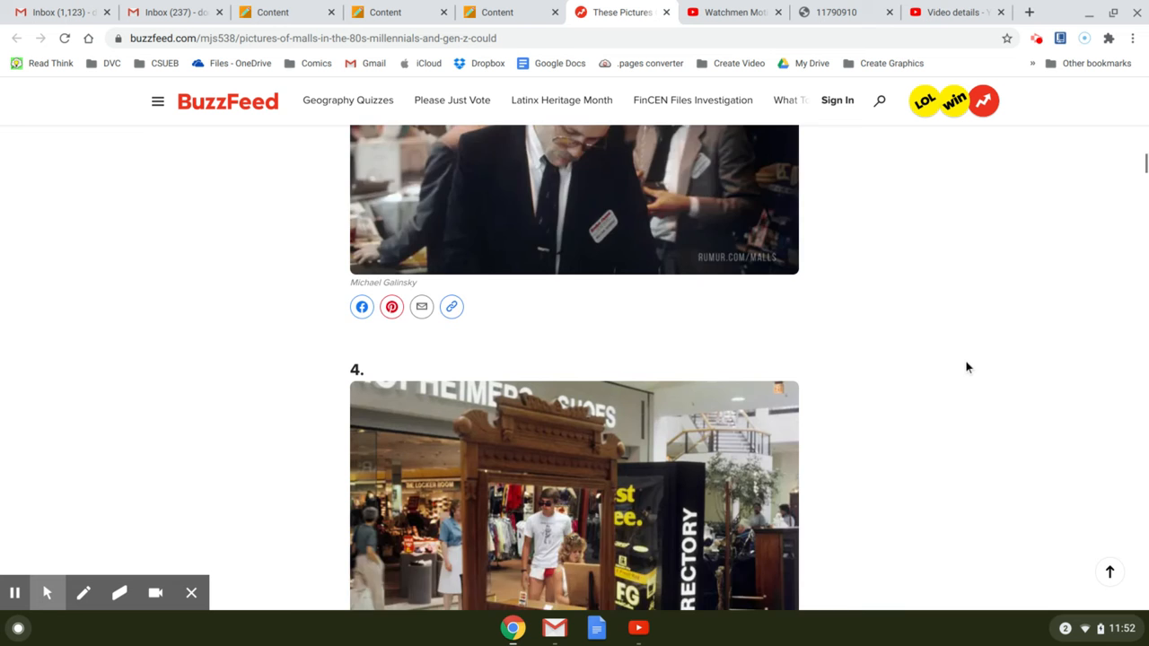
{"action": "scroll", "scroll_direction": "down", "scroll_amount": 3}
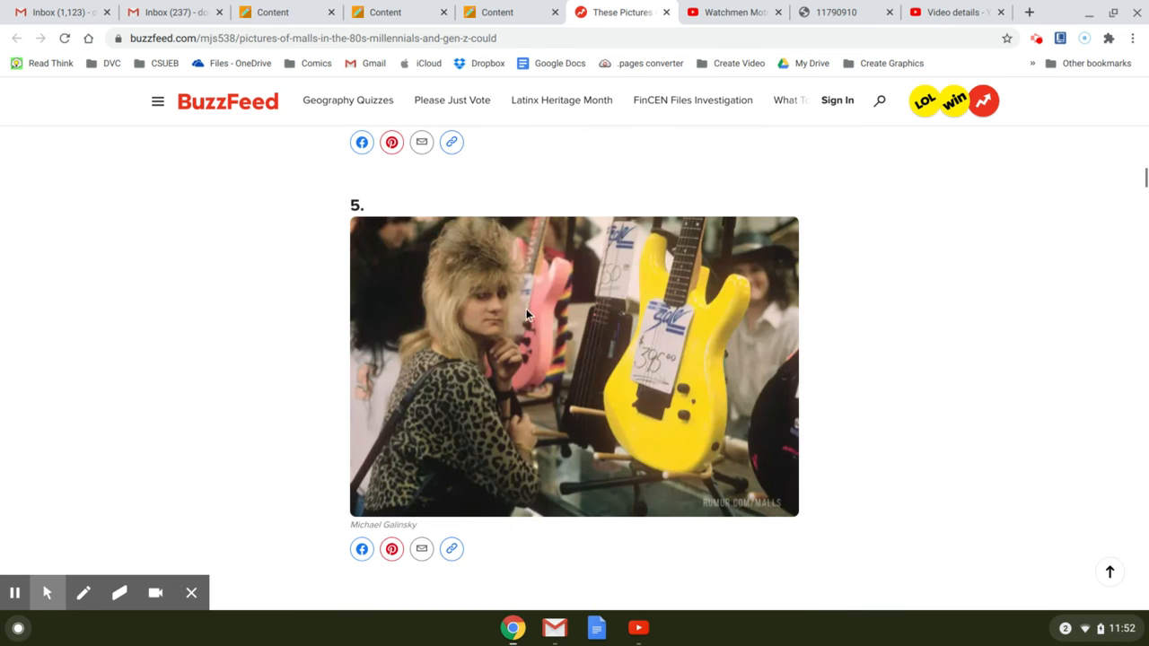
{"action": "mouse_move", "coordinate": [951, 316]}
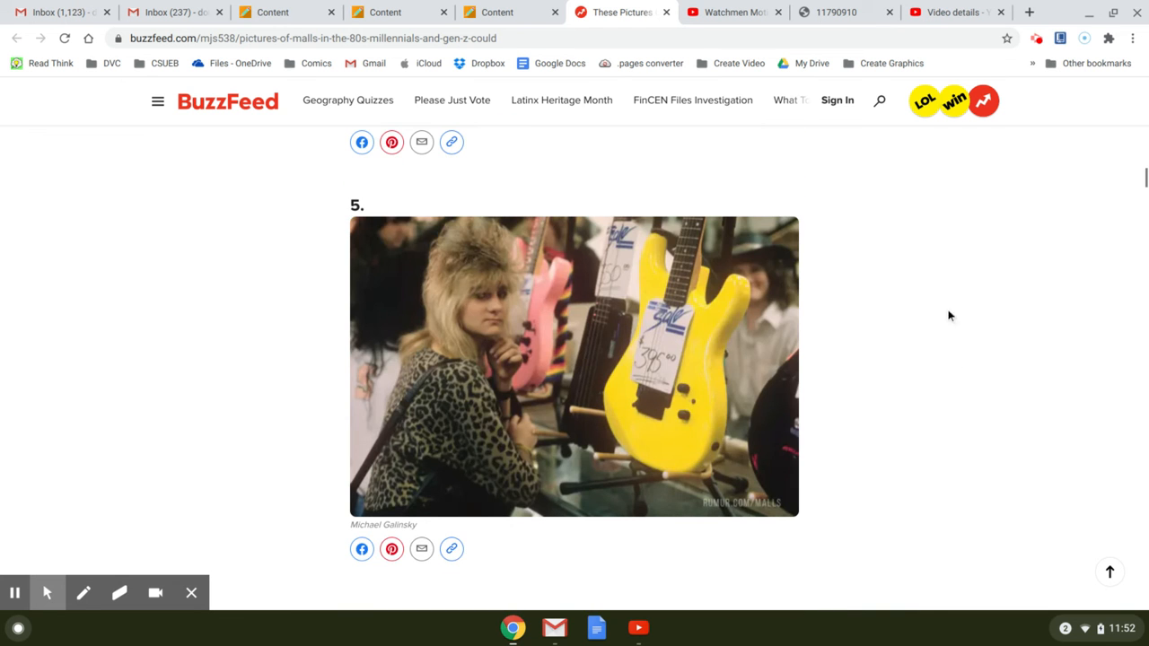
{"action": "scroll", "scroll_direction": "down", "scroll_amount": 3}
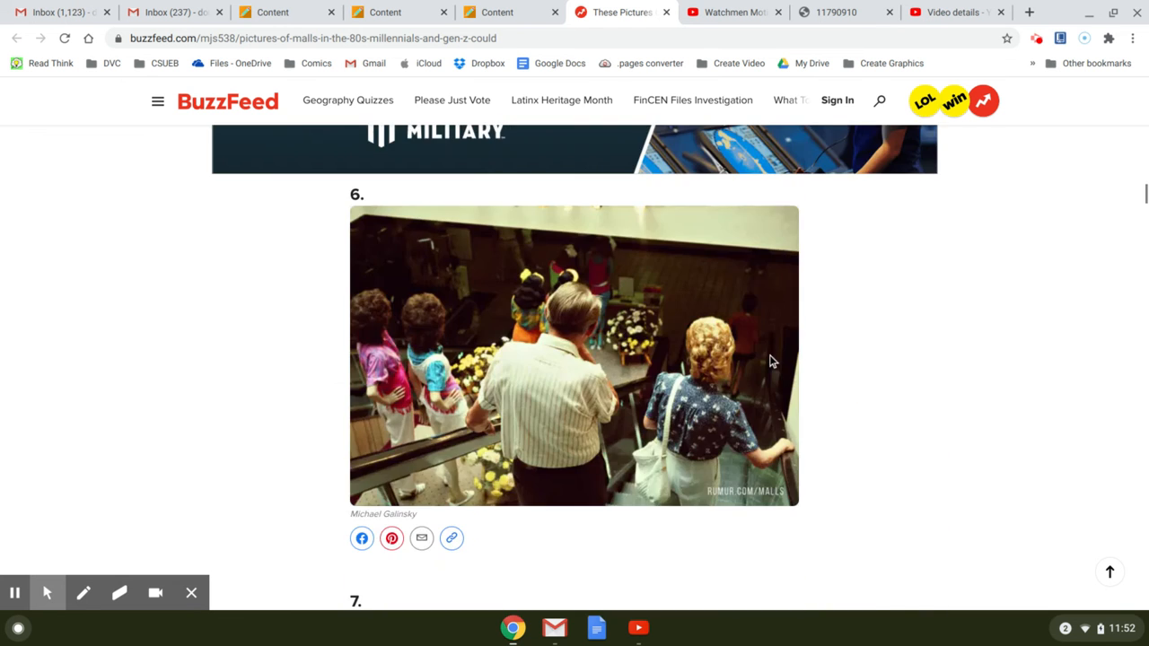
{"action": "scroll", "scroll_direction": "down", "scroll_amount": 3}
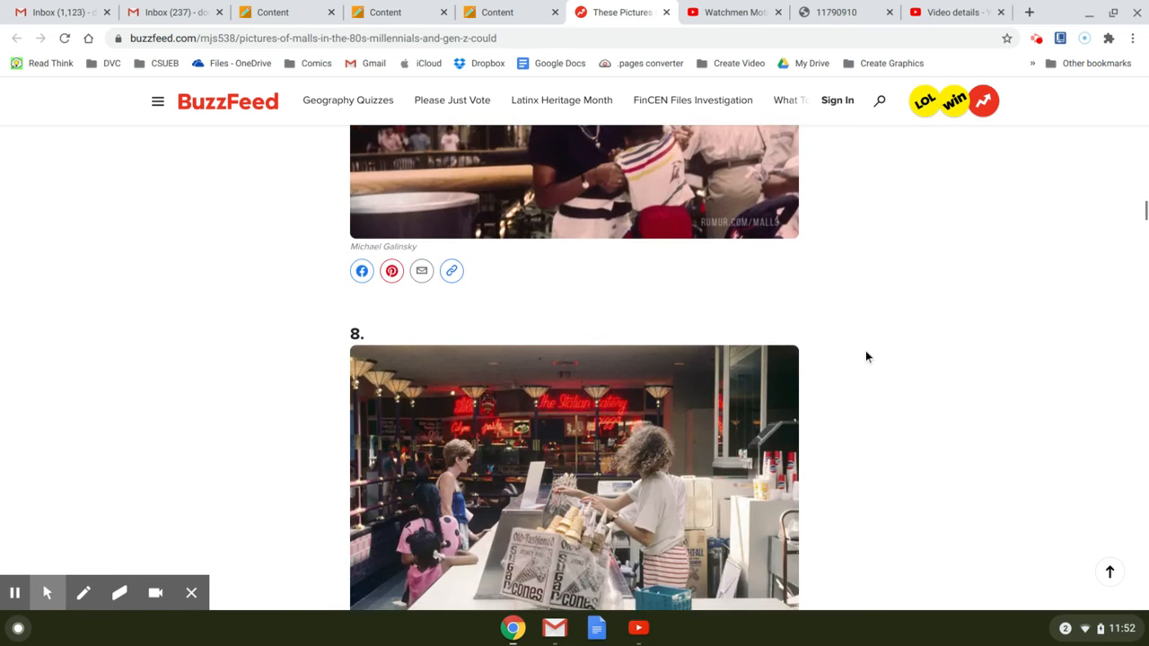
{"action": "scroll", "scroll_direction": "down", "scroll_amount": 3}
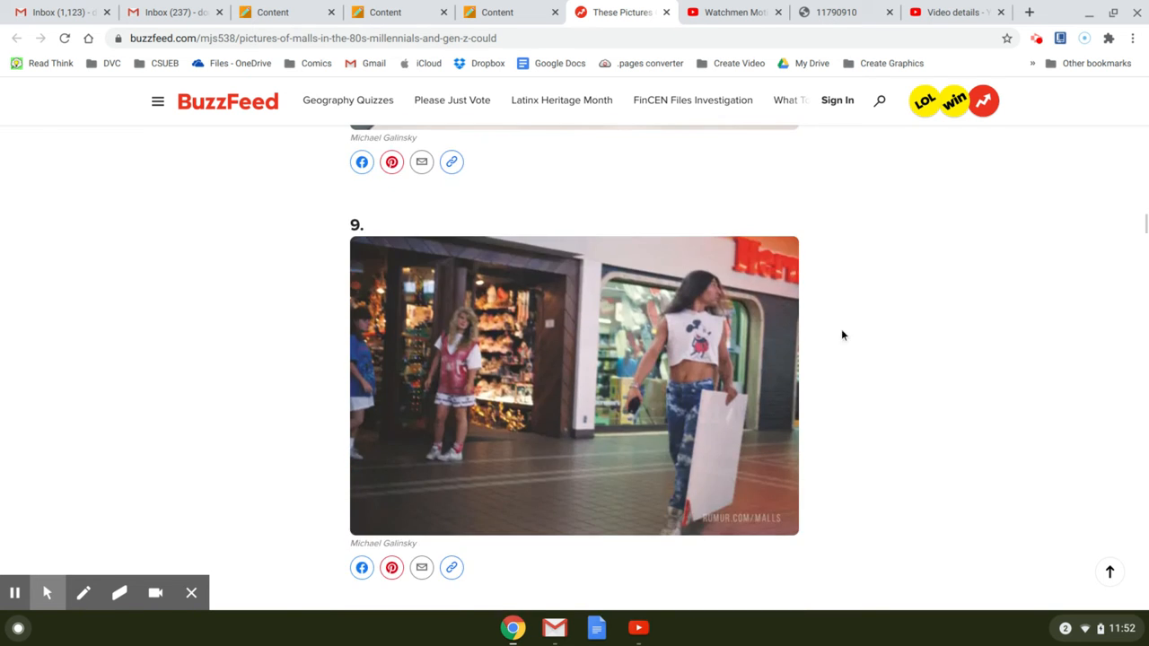
{"action": "scroll", "scroll_direction": "down", "scroll_amount": 3}
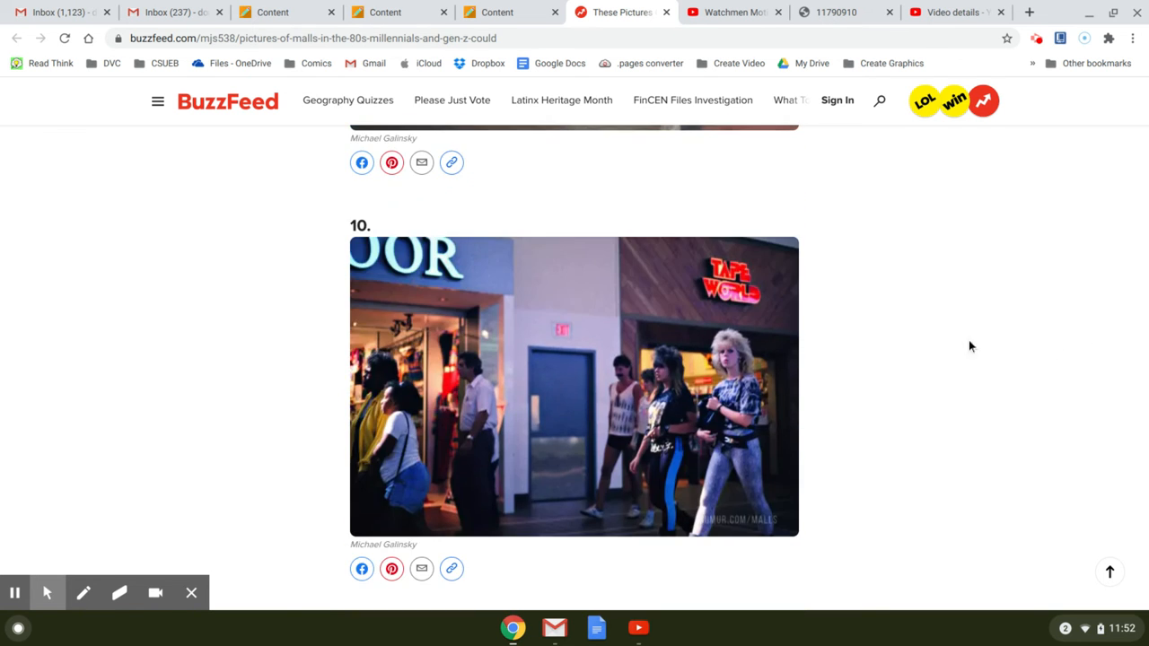
{"action": "scroll", "scroll_direction": "down", "scroll_amount": 3}
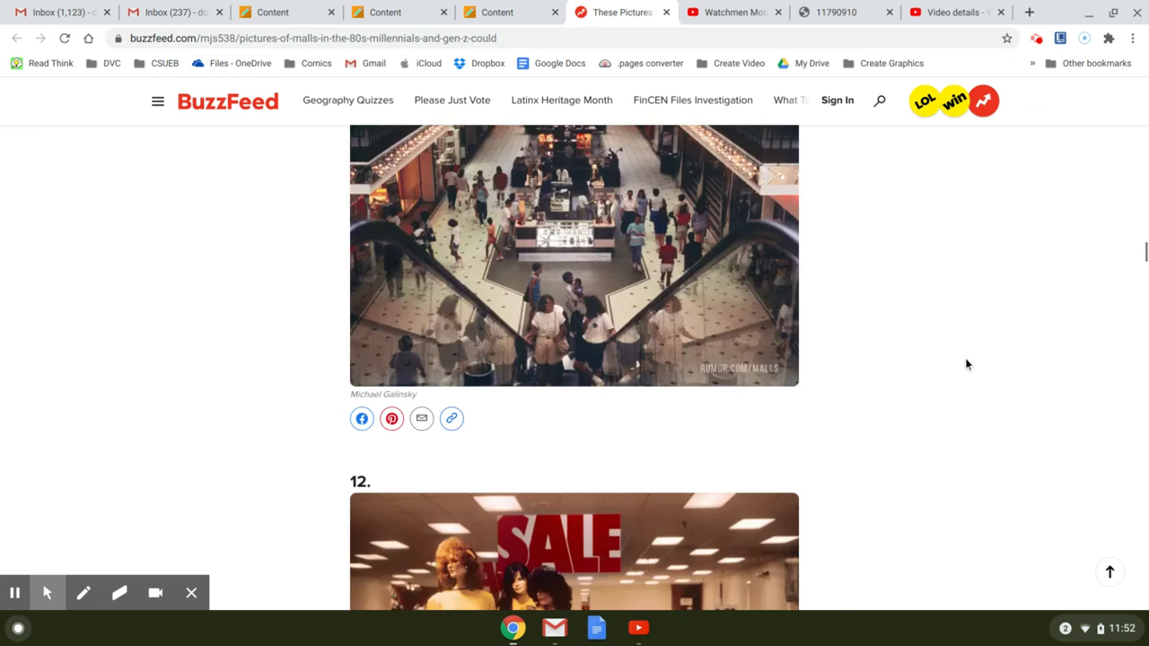
{"action": "scroll", "scroll_direction": "down", "scroll_amount": 3}
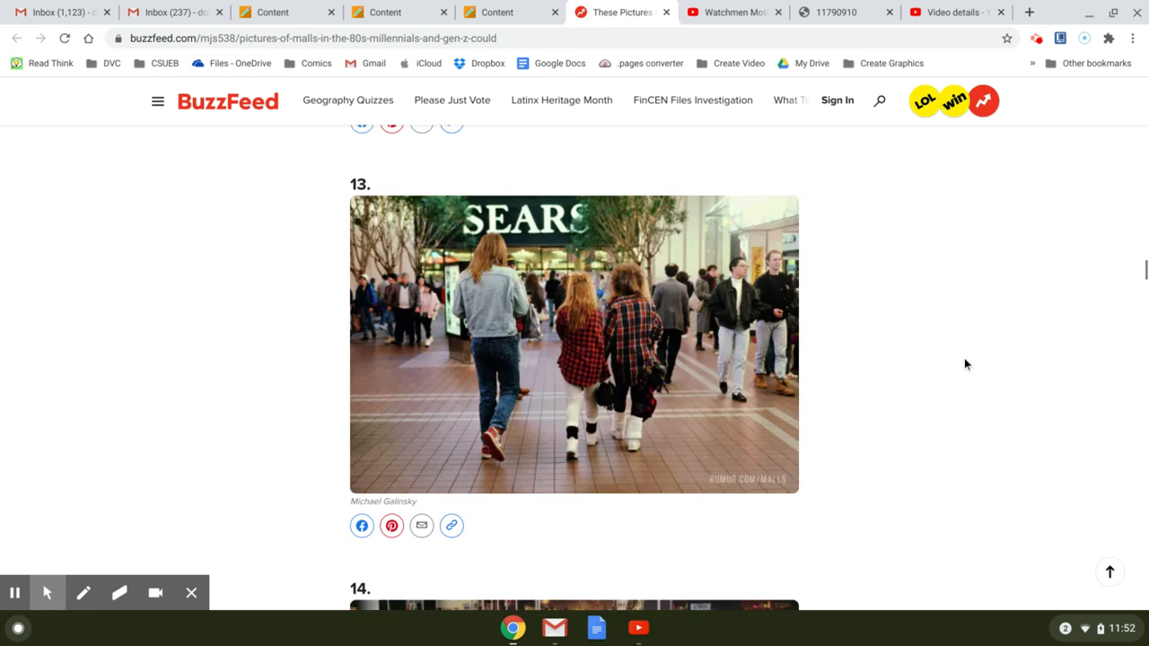
{"action": "scroll", "scroll_direction": "down", "scroll_amount": 3}
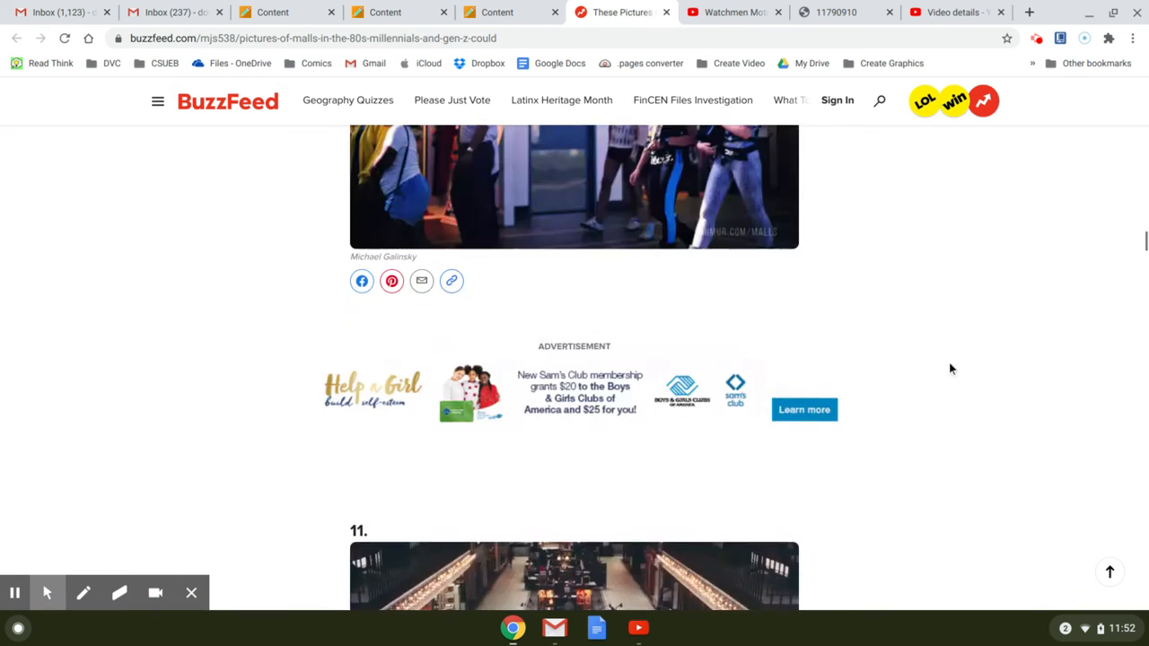
{"action": "scroll", "scroll_direction": "up", "scroll_amount": 3}
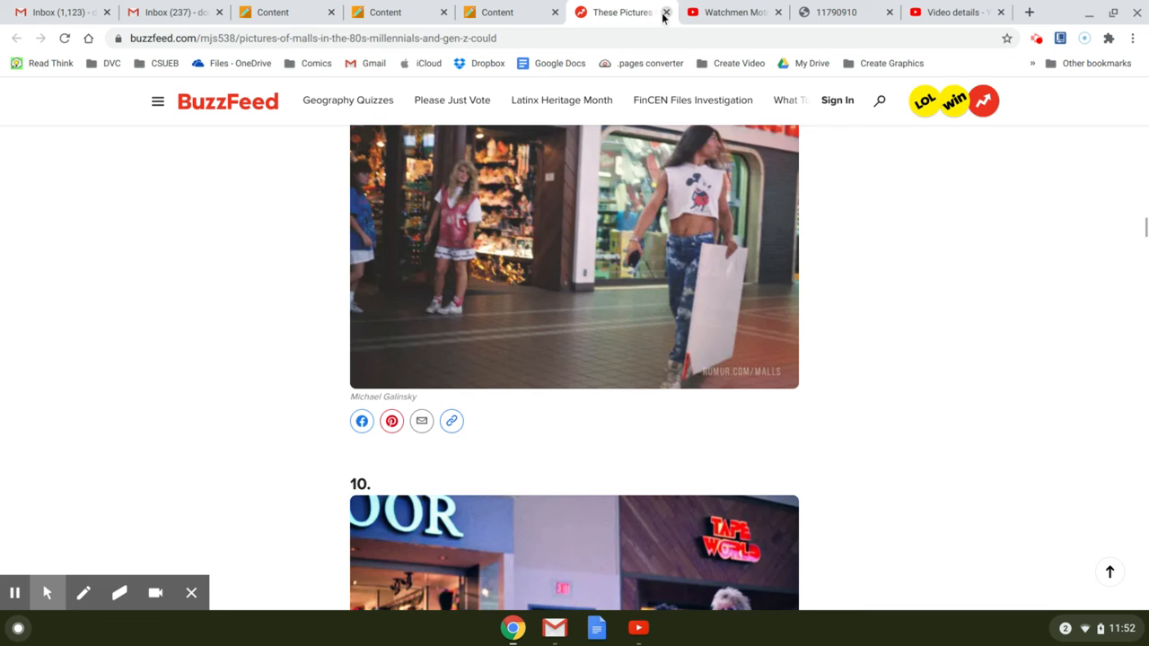
{"action": "left_click", "coordinate": [666, 10]}
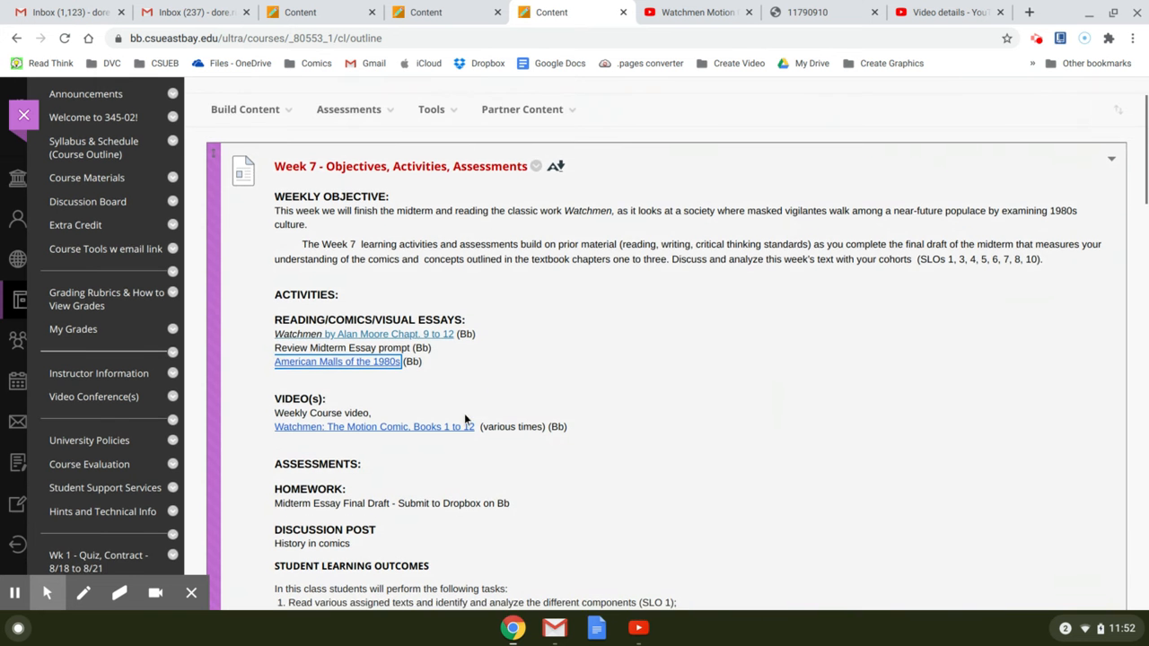
- Scroll the Week 7 outline past activities, assessments and learning outcomes to the Midterm Essay item
{"action": "scroll", "scroll_direction": "down", "scroll_amount": 3}
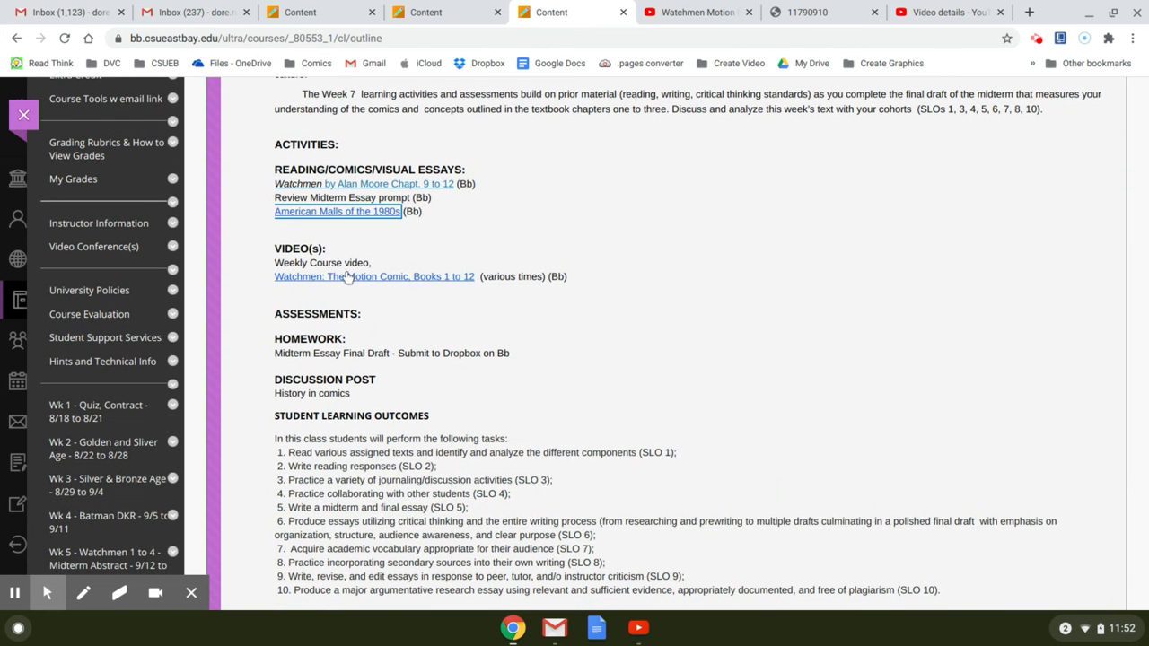
{"action": "mouse_move", "coordinate": [456, 276]}
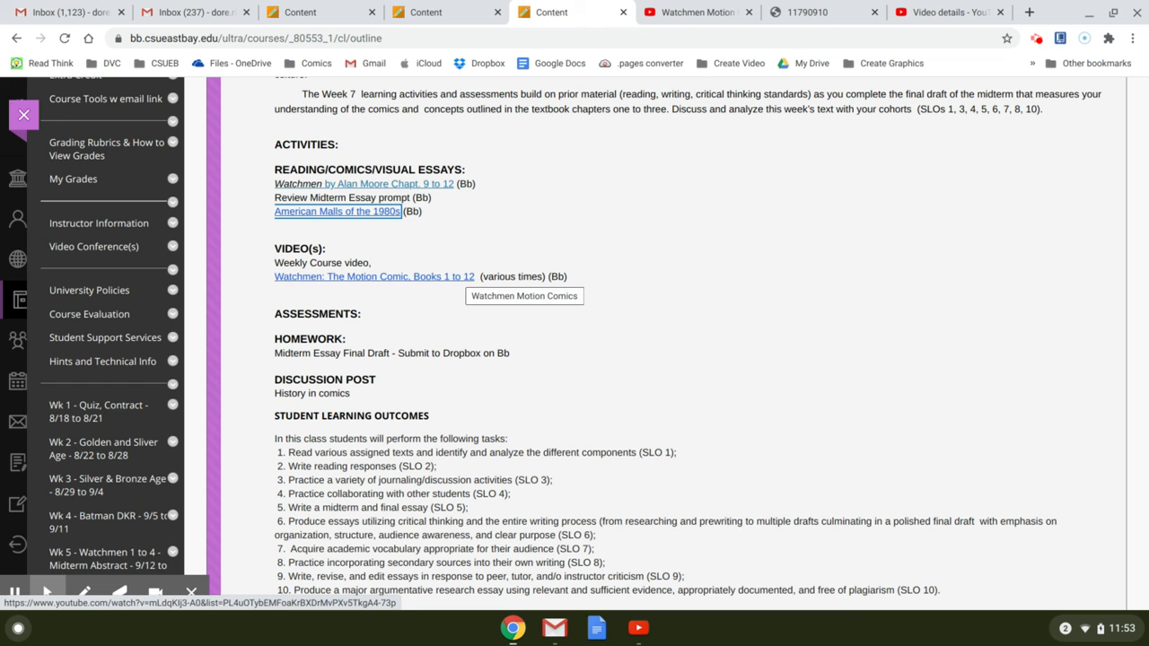
{"action": "mouse_move", "coordinate": [937, 326]}
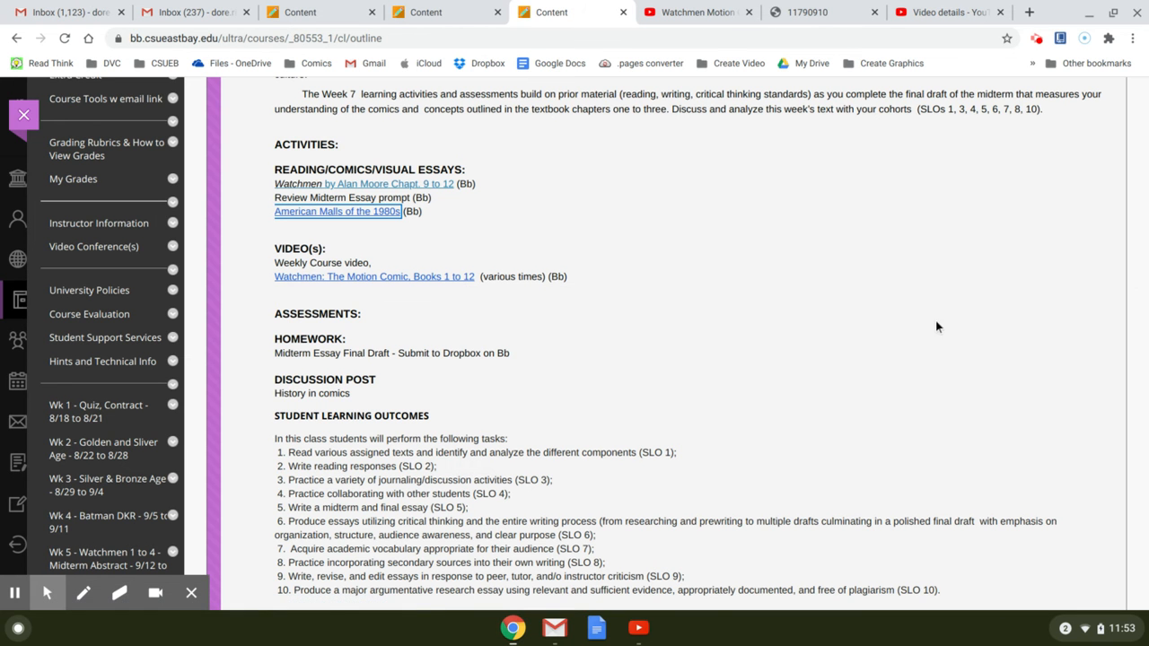
{"action": "mouse_move", "coordinate": [793, 321]}
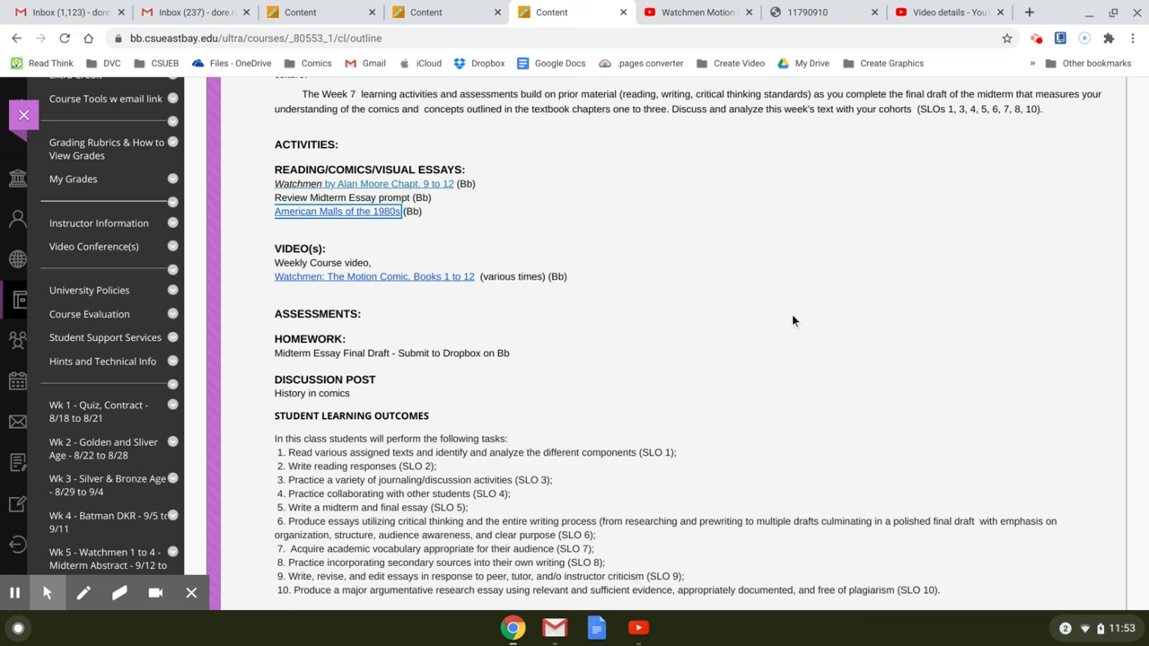
{"action": "mouse_move", "coordinate": [589, 273]}
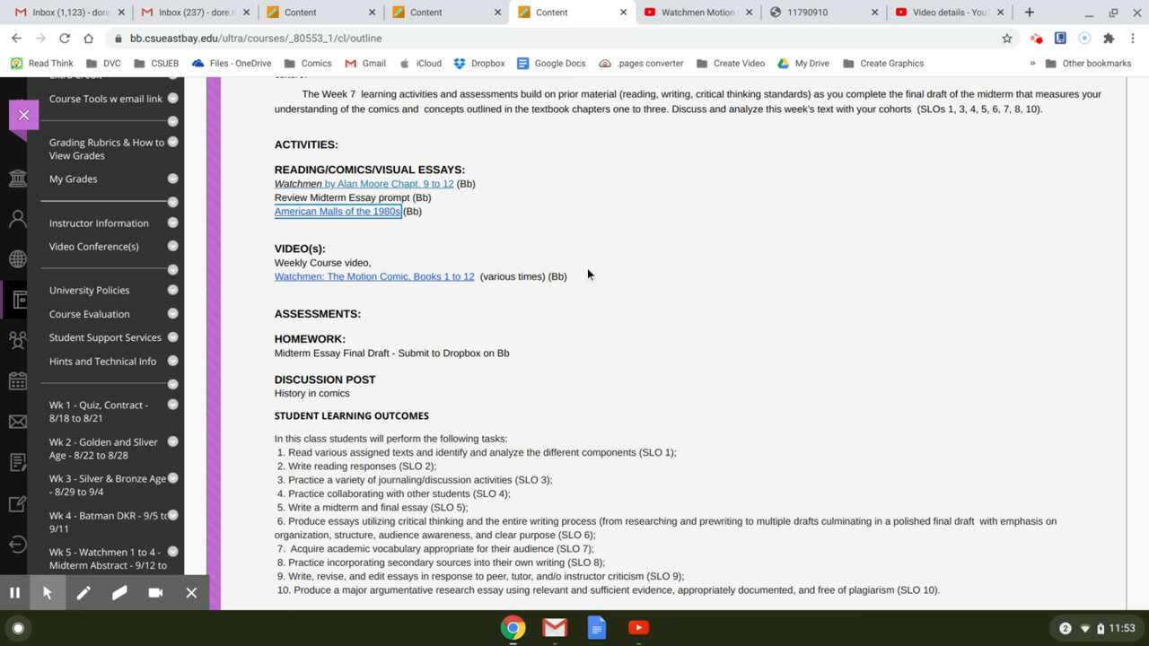
{"action": "scroll", "scroll_direction": "down", "scroll_amount": 3}
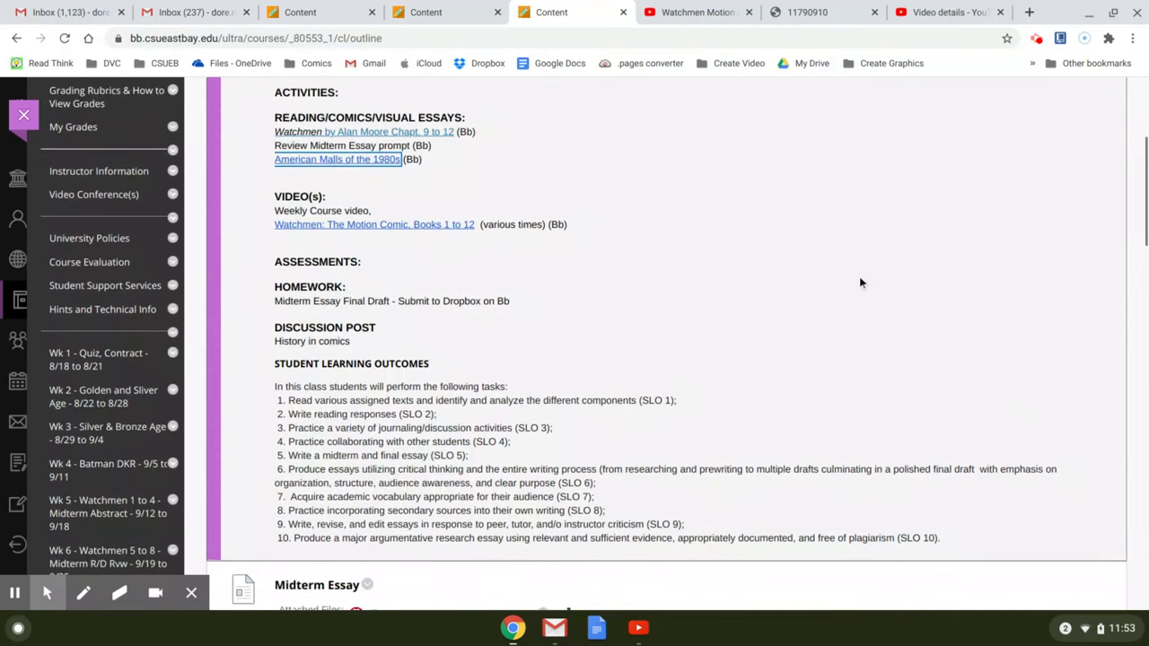
{"action": "scroll", "scroll_direction": "down", "scroll_amount": 3}
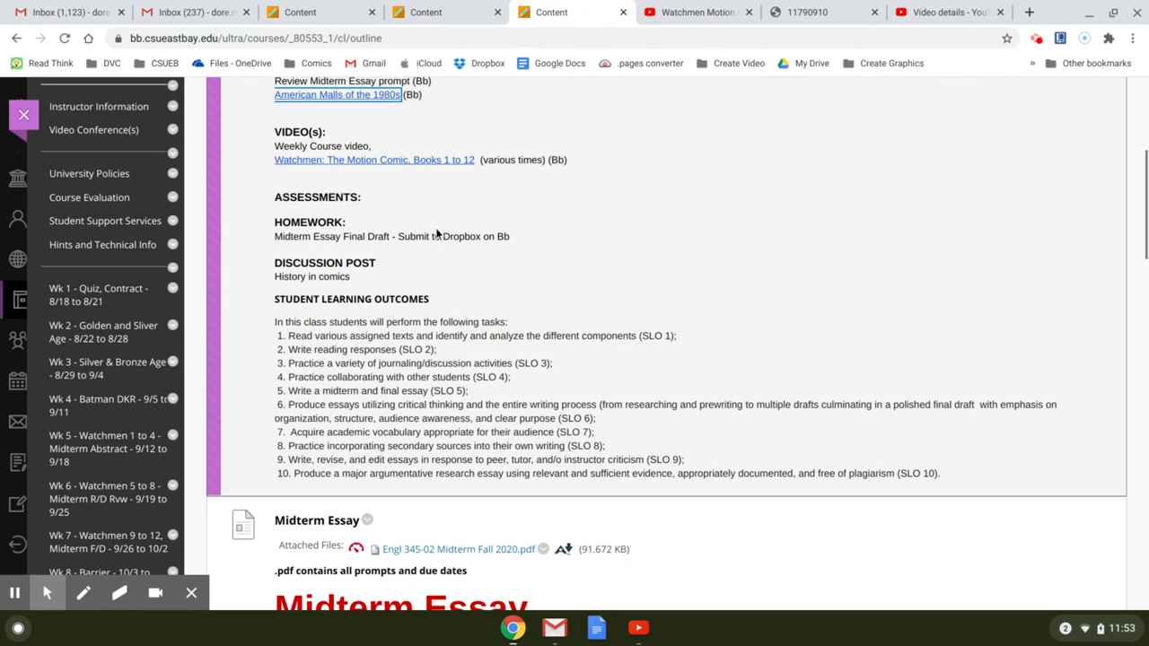
{"action": "mouse_move", "coordinate": [628, 249]}
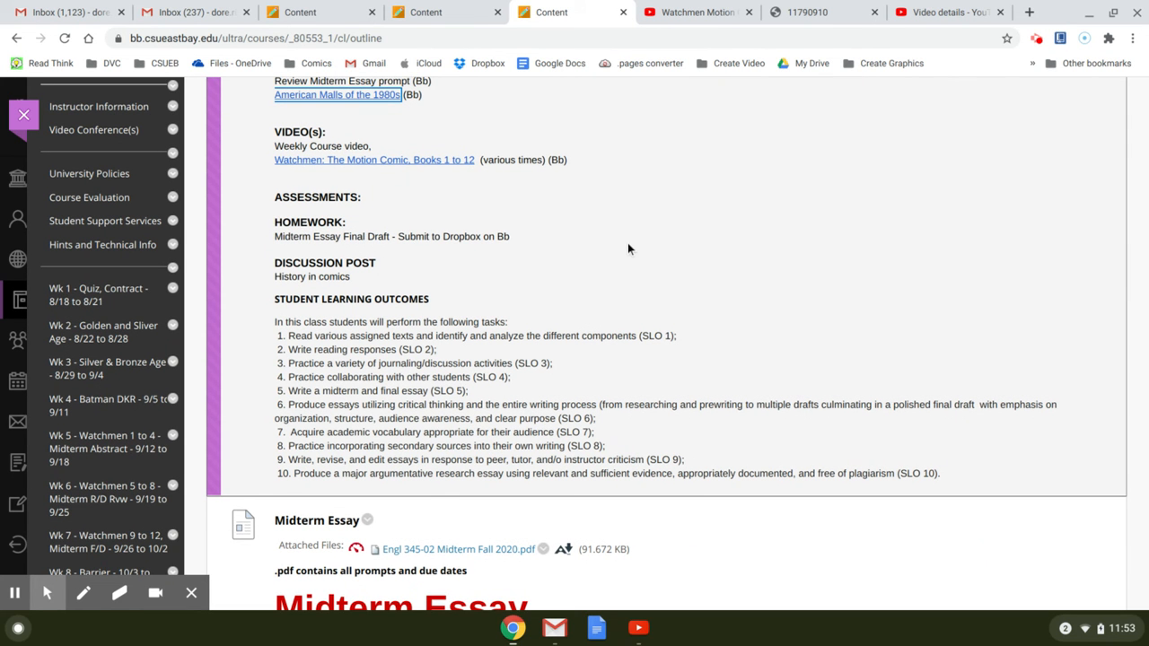
{"action": "mouse_move", "coordinate": [632, 253]}
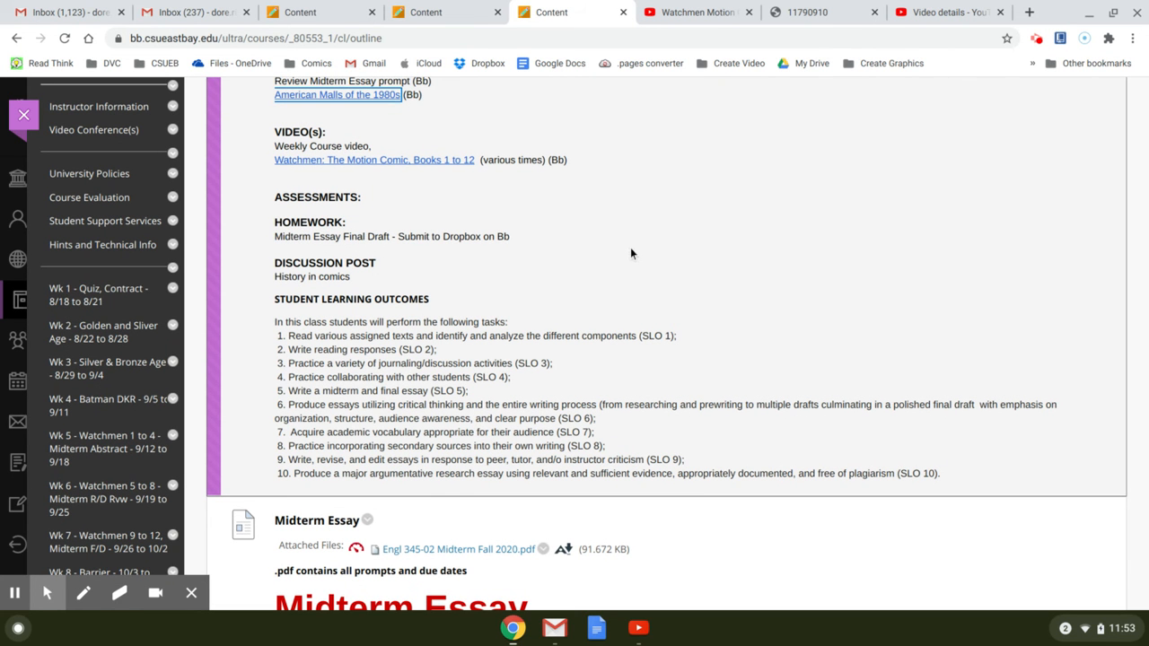
{"action": "mouse_move", "coordinate": [696, 224]}
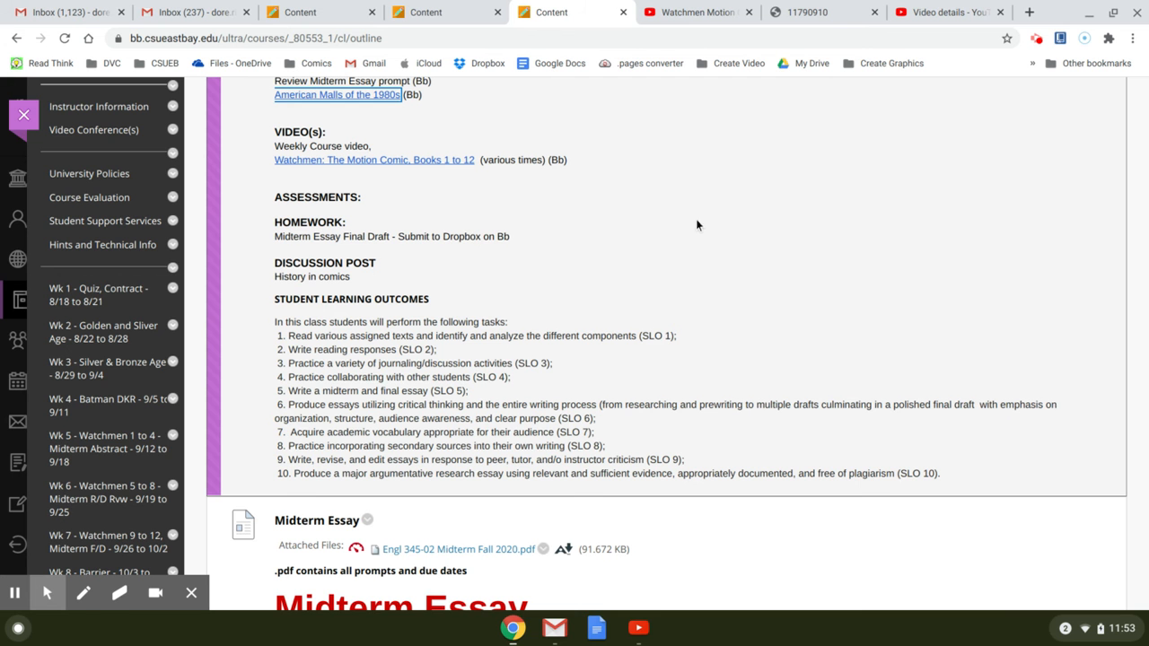
{"action": "scroll", "scroll_direction": "down", "scroll_amount": 3}
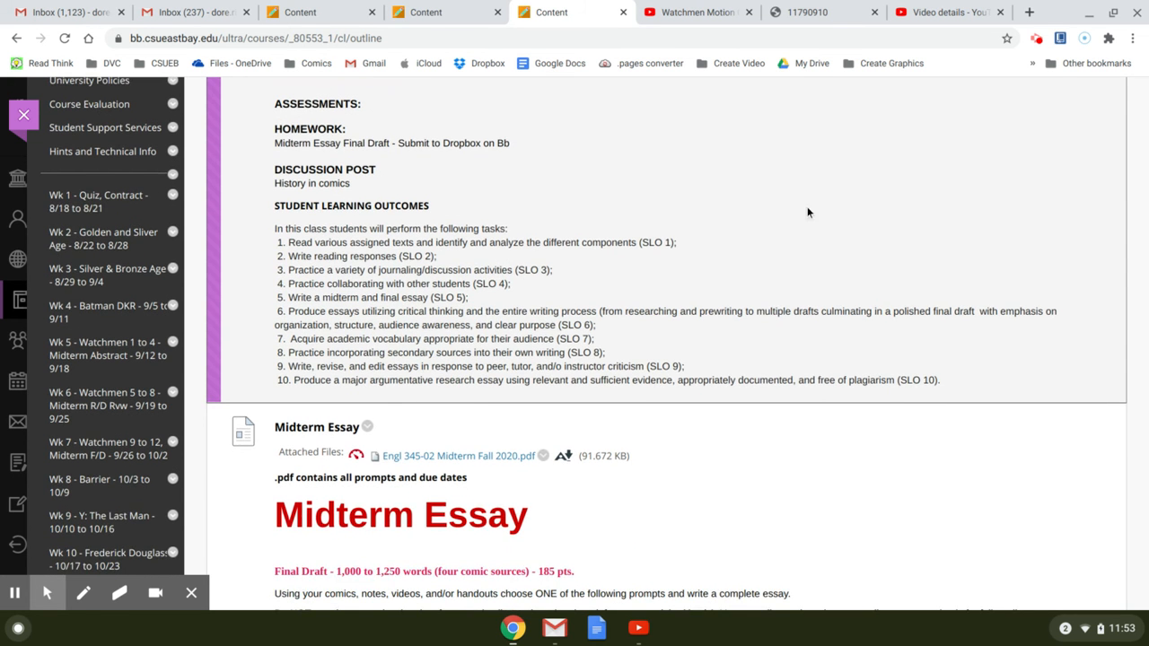
{"action": "scroll", "scroll_direction": "down", "scroll_amount": 3}
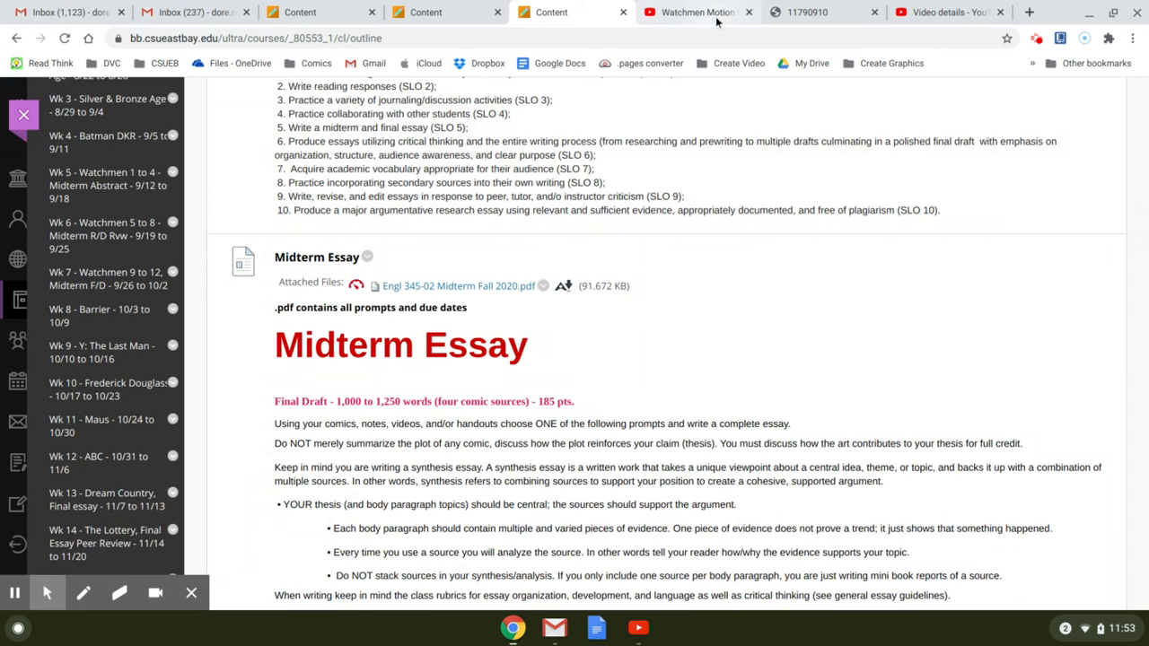
- View the Engl 345-02 Midterm Fall 2020 PDF handout's prompts and due dates
{"action": "left_click", "coordinate": [822, 11]}
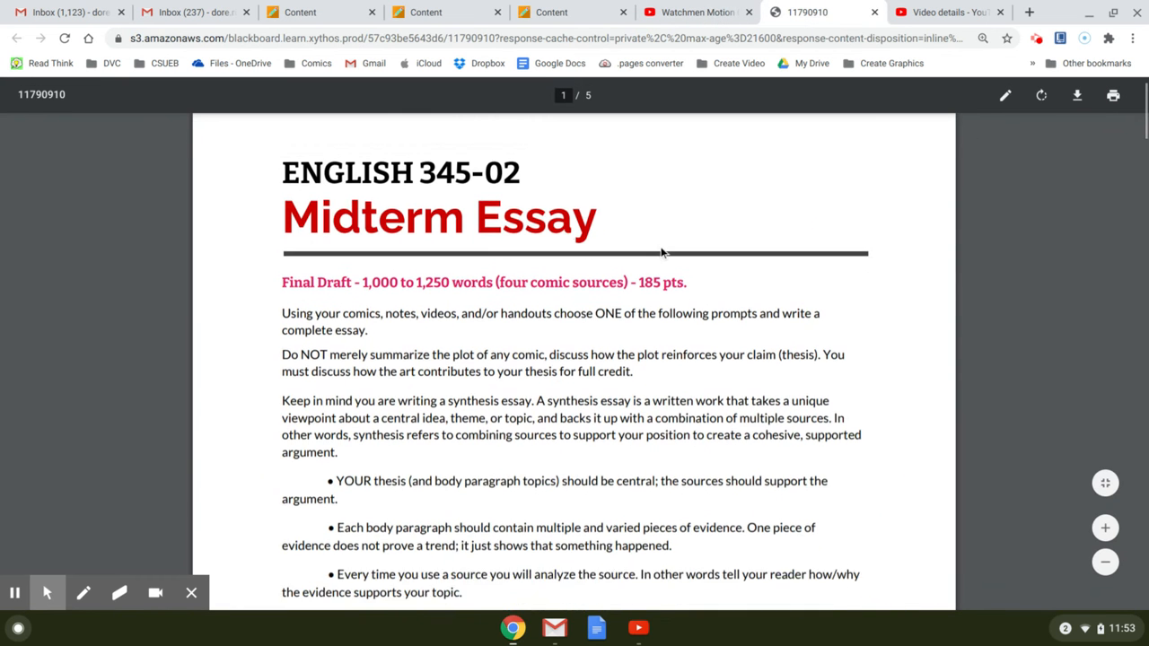
{"action": "scroll", "scroll_direction": "down", "scroll_amount": 3}
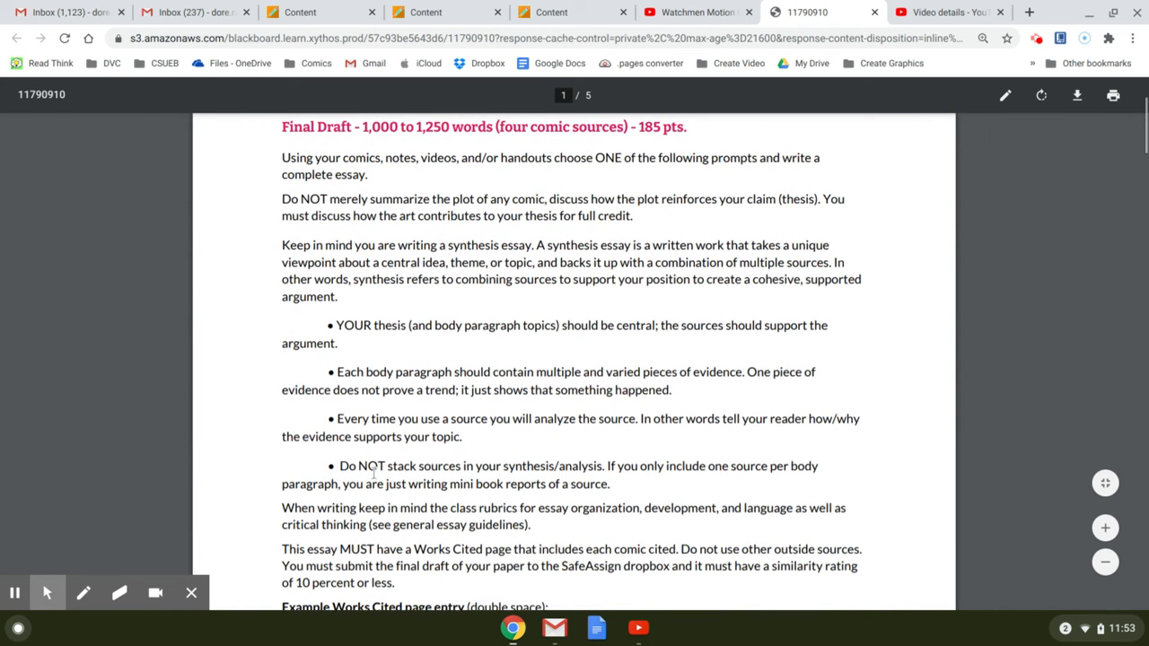
{"action": "scroll", "scroll_direction": "down", "scroll_amount": 3}
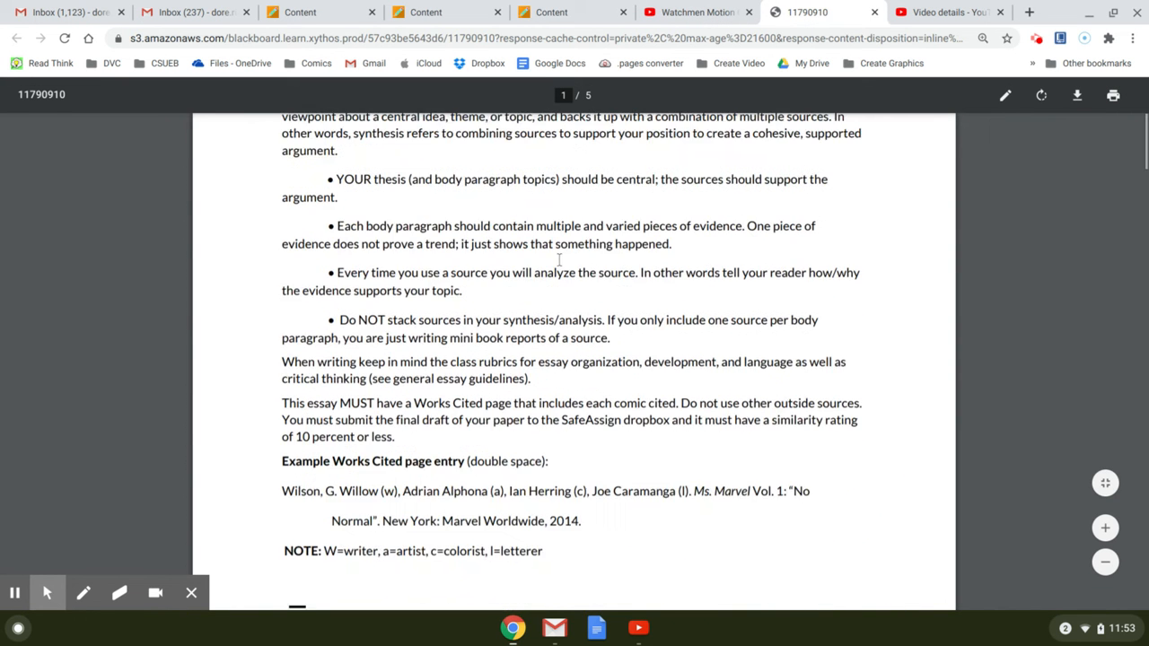
{"action": "scroll", "scroll_direction": "up", "scroll_amount": 3}
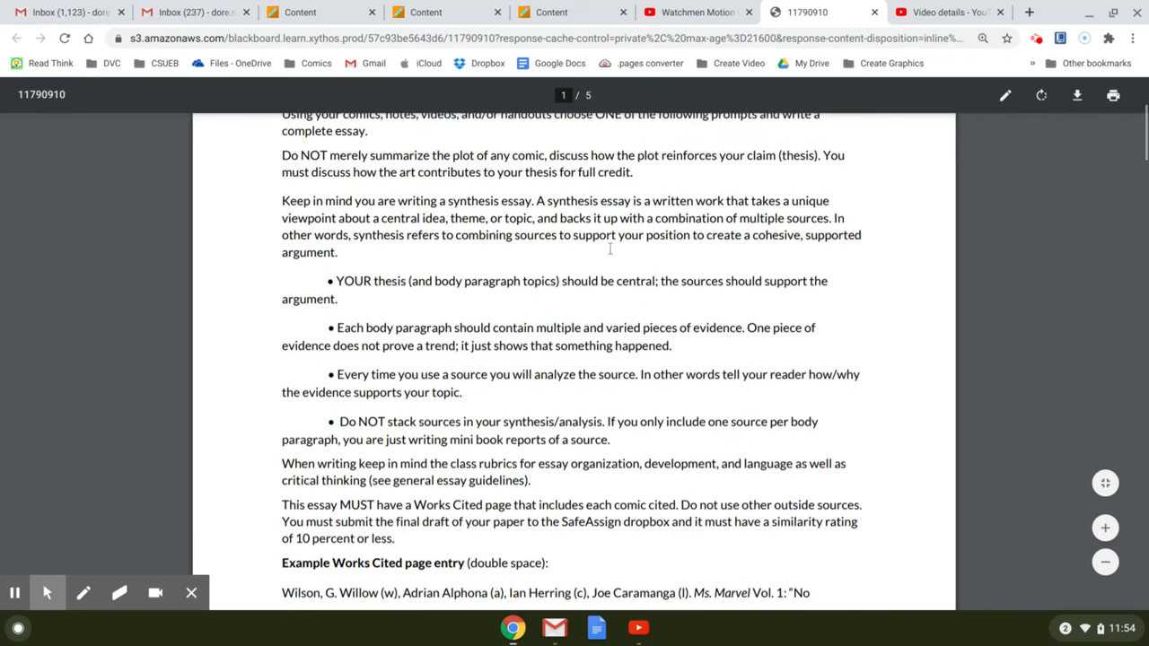
{"action": "scroll", "scroll_direction": "down", "scroll_amount": 3}
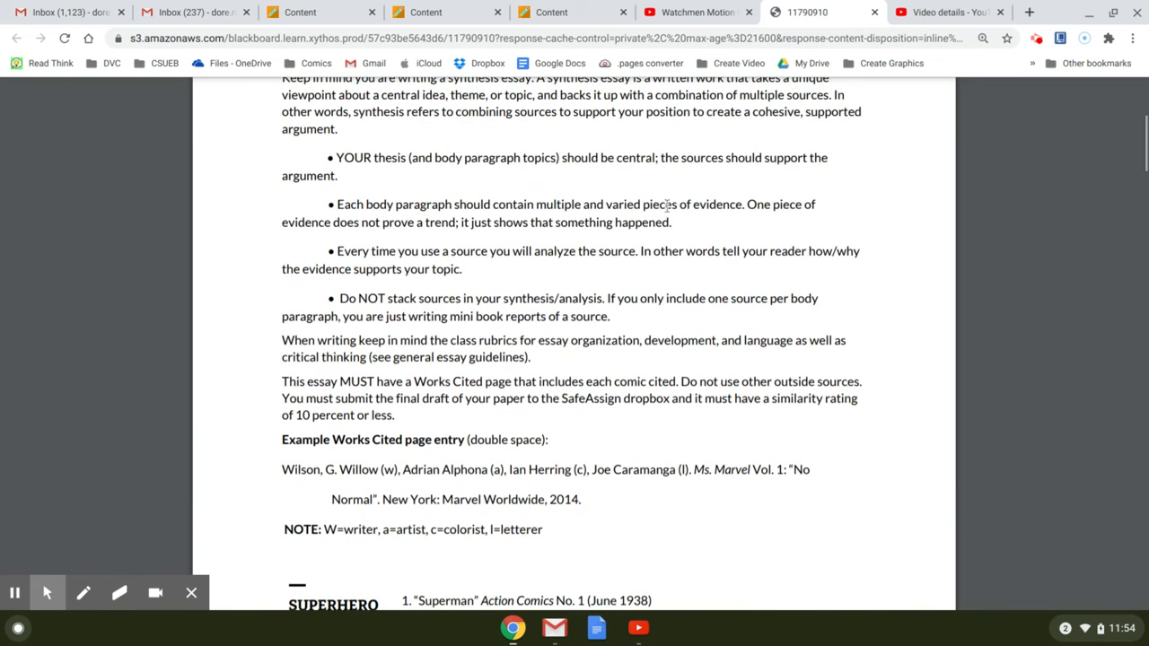
{"action": "scroll", "scroll_direction": "down", "scroll_amount": 3}
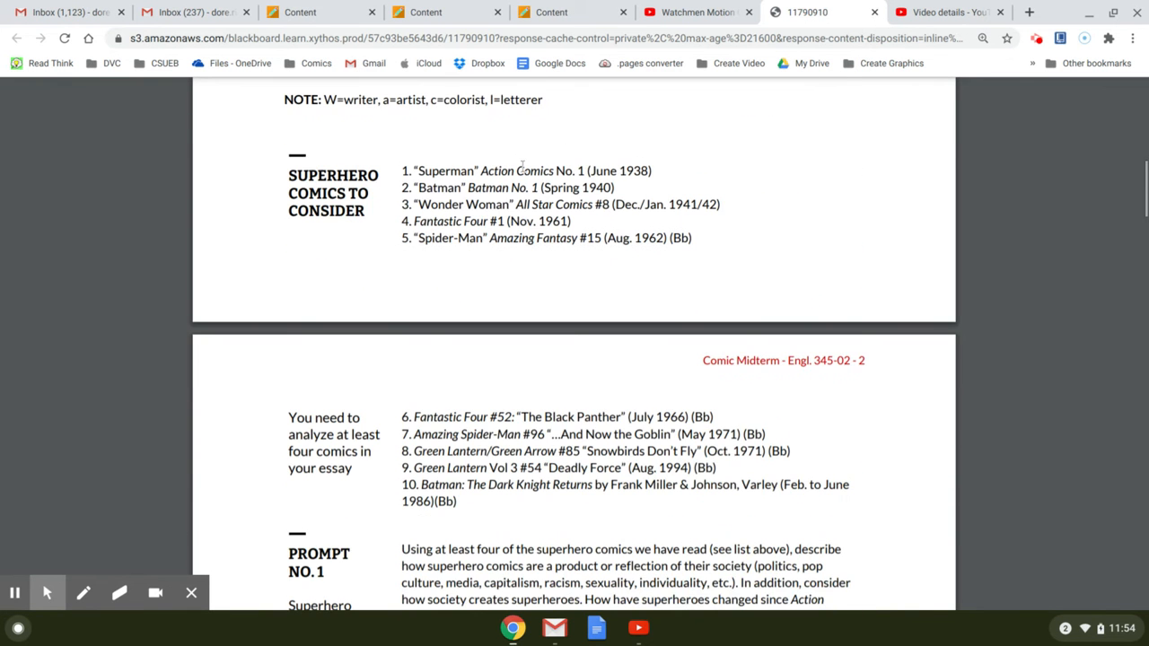
{"action": "mouse_move", "coordinate": [416, 494]}
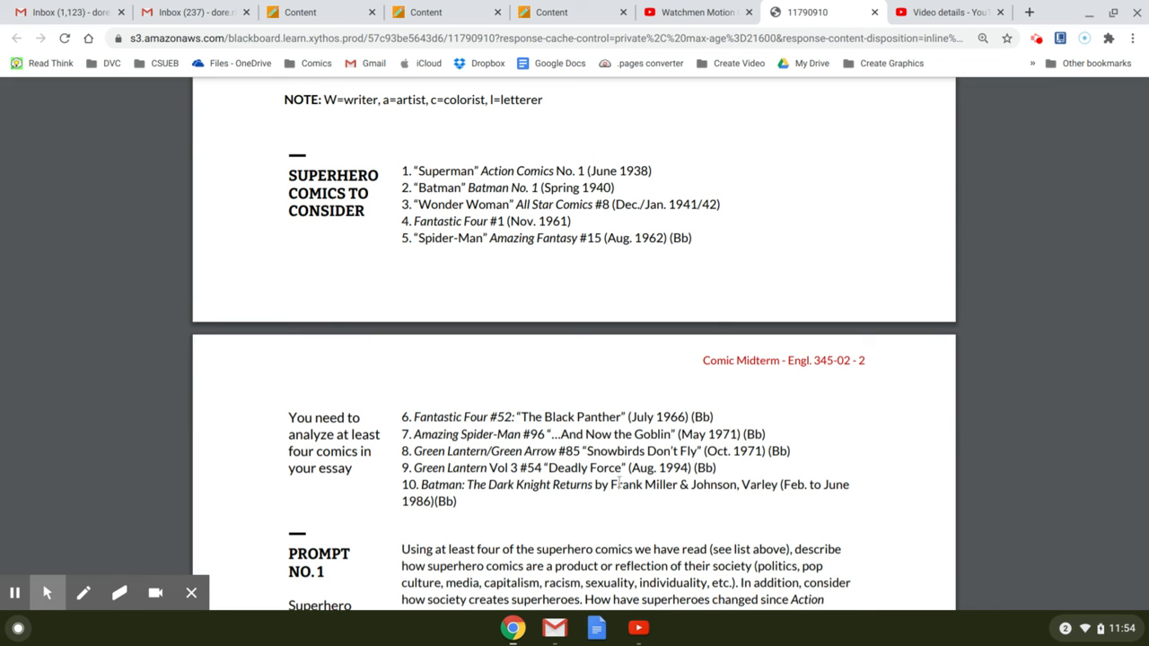
{"action": "scroll", "scroll_direction": "down", "scroll_amount": 3}
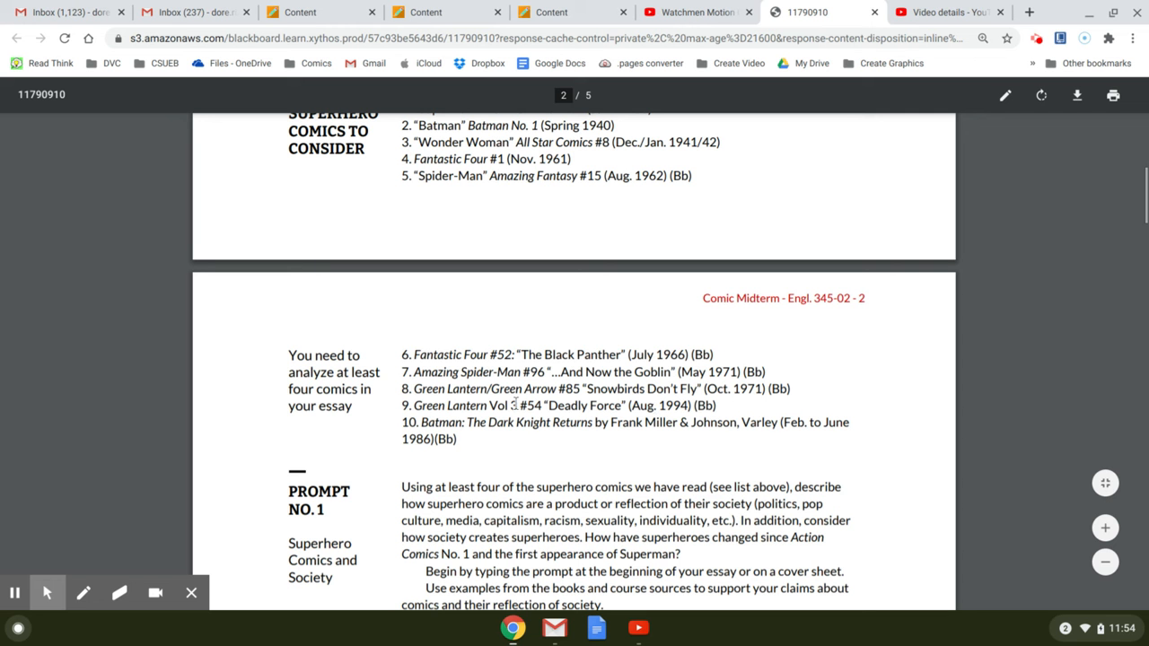
- Read down to the Essay Checklist on page 4, then return to the Week 7 content page
{"action": "scroll", "scroll_direction": "down", "scroll_amount": 3}
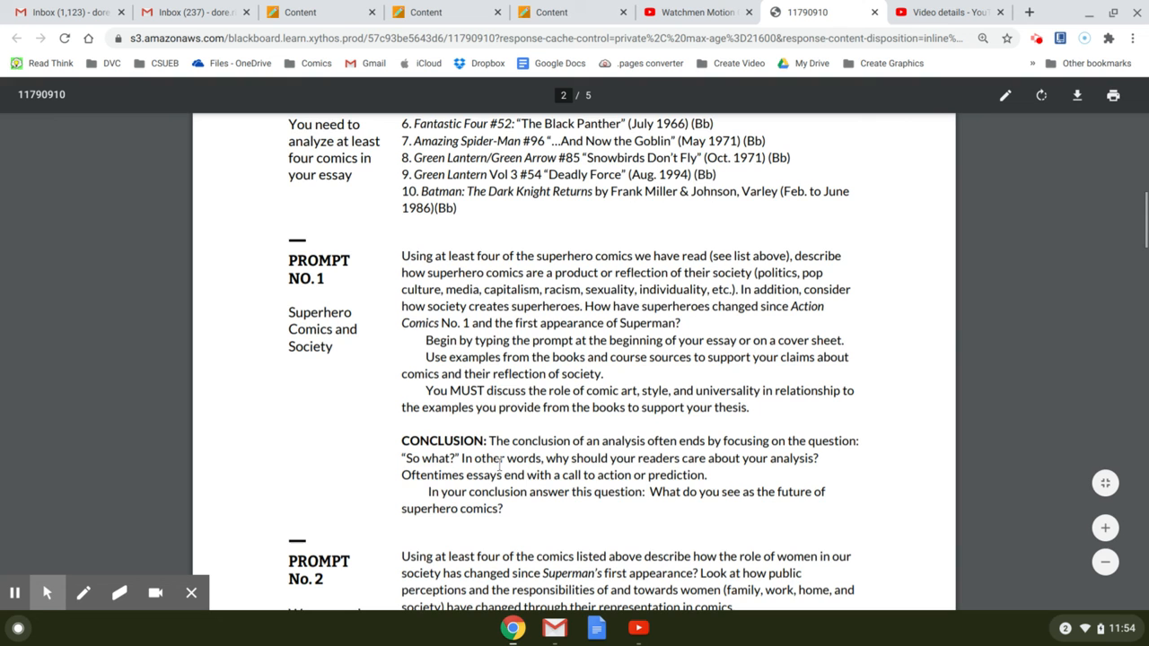
{"action": "scroll", "scroll_direction": "down", "scroll_amount": 3}
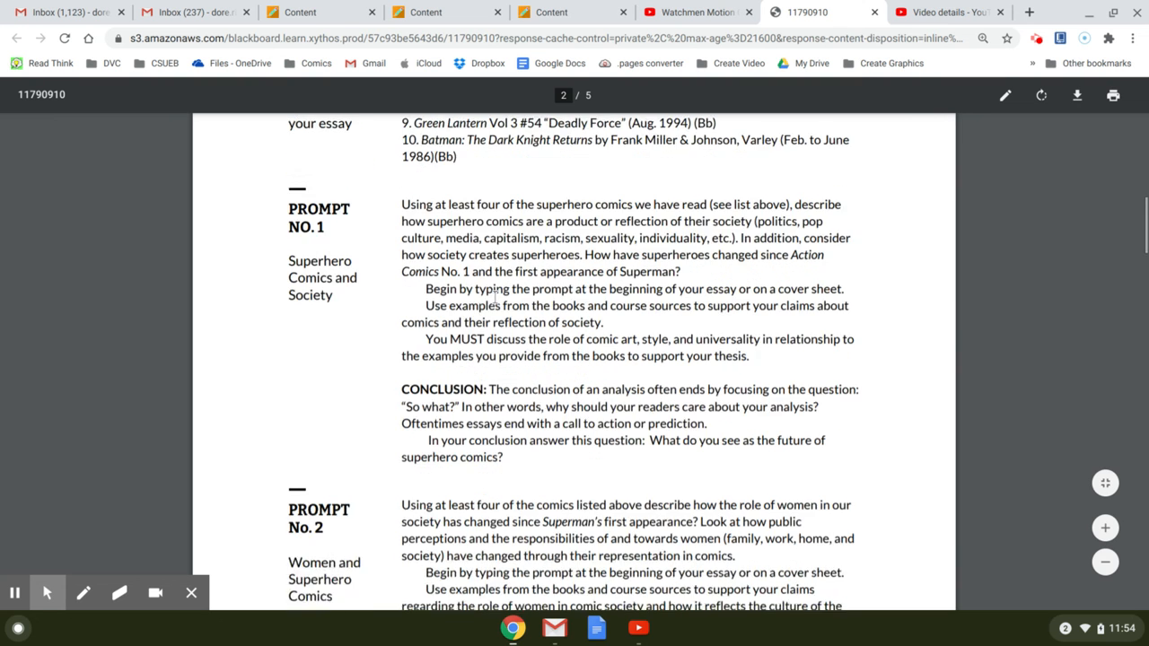
{"action": "scroll", "scroll_direction": "down", "scroll_amount": 3}
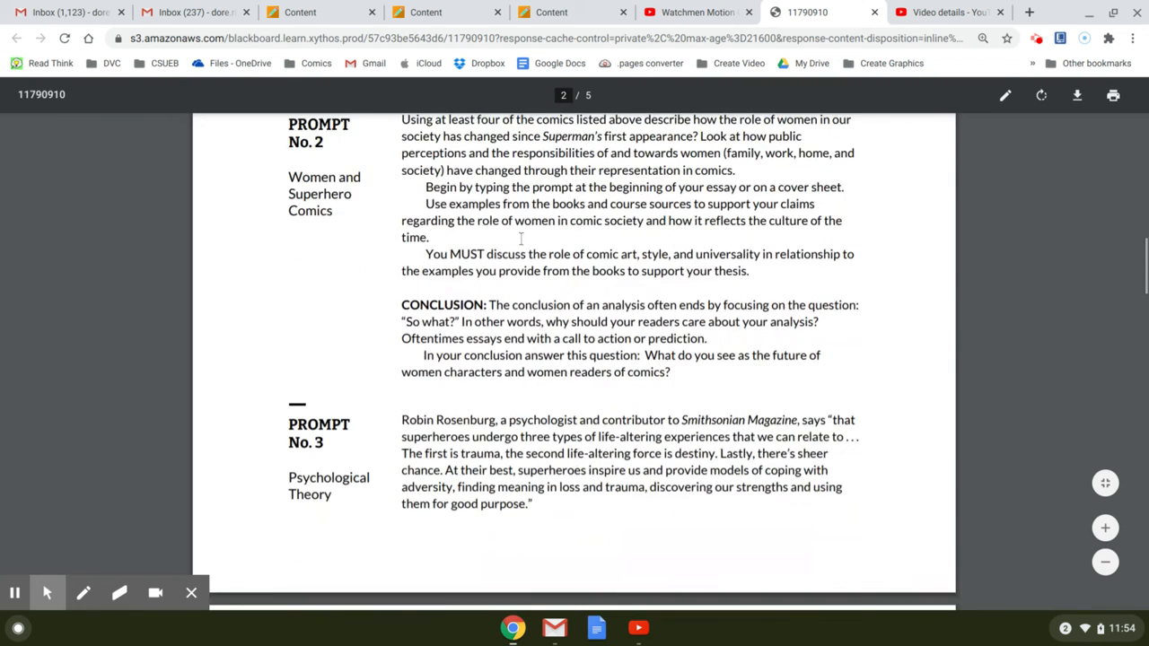
{"action": "scroll", "scroll_direction": "down", "scroll_amount": 3}
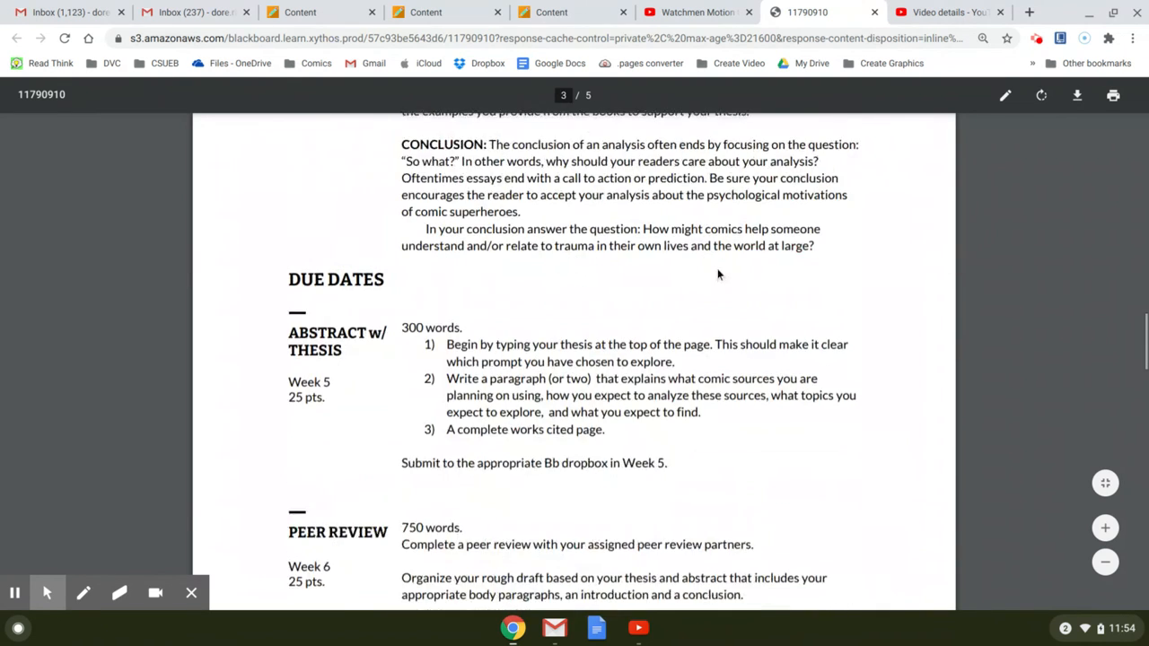
{"action": "scroll", "scroll_direction": "down", "scroll_amount": 3}
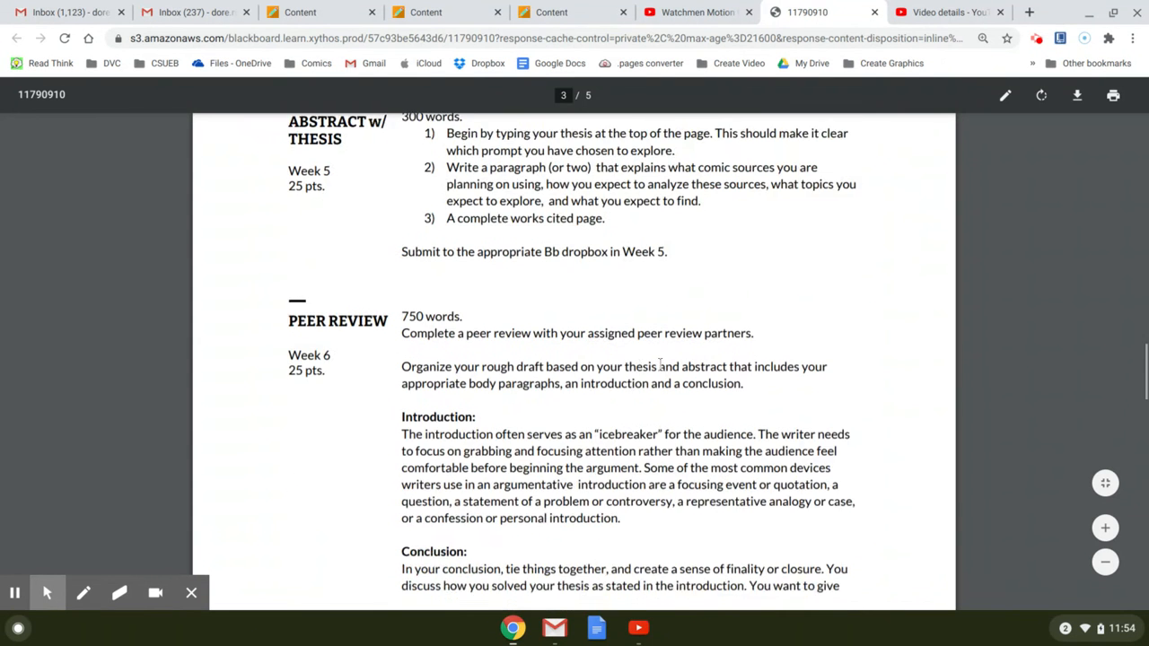
{"action": "scroll", "scroll_direction": "down", "scroll_amount": 3}
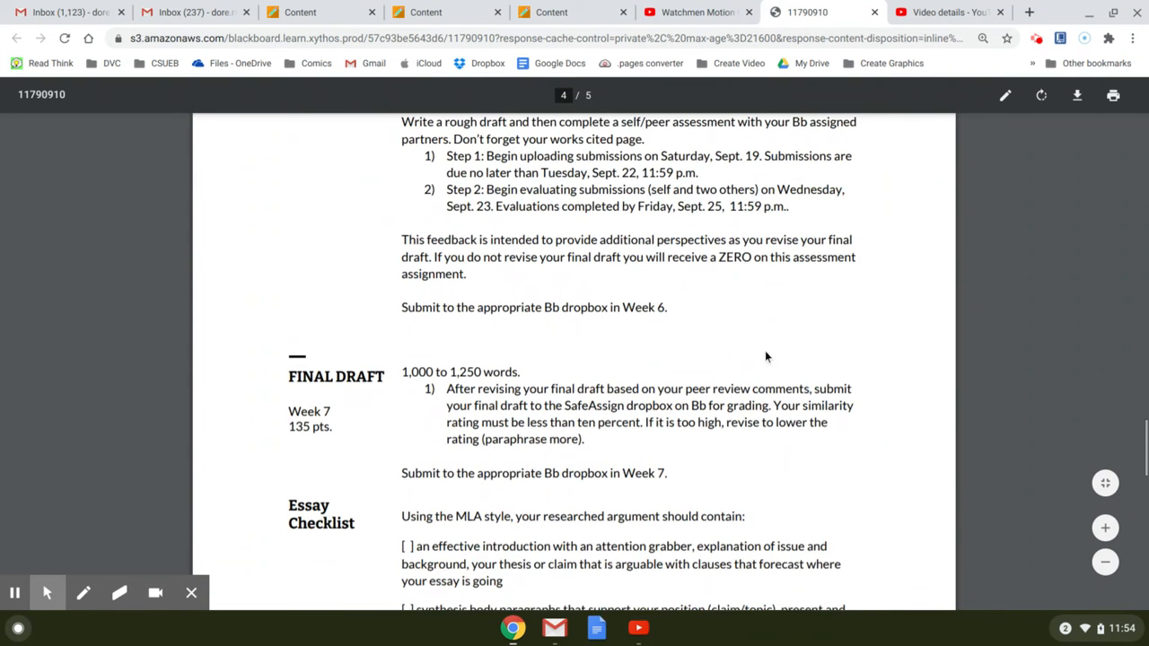
{"action": "scroll", "scroll_direction": "down", "scroll_amount": 3}
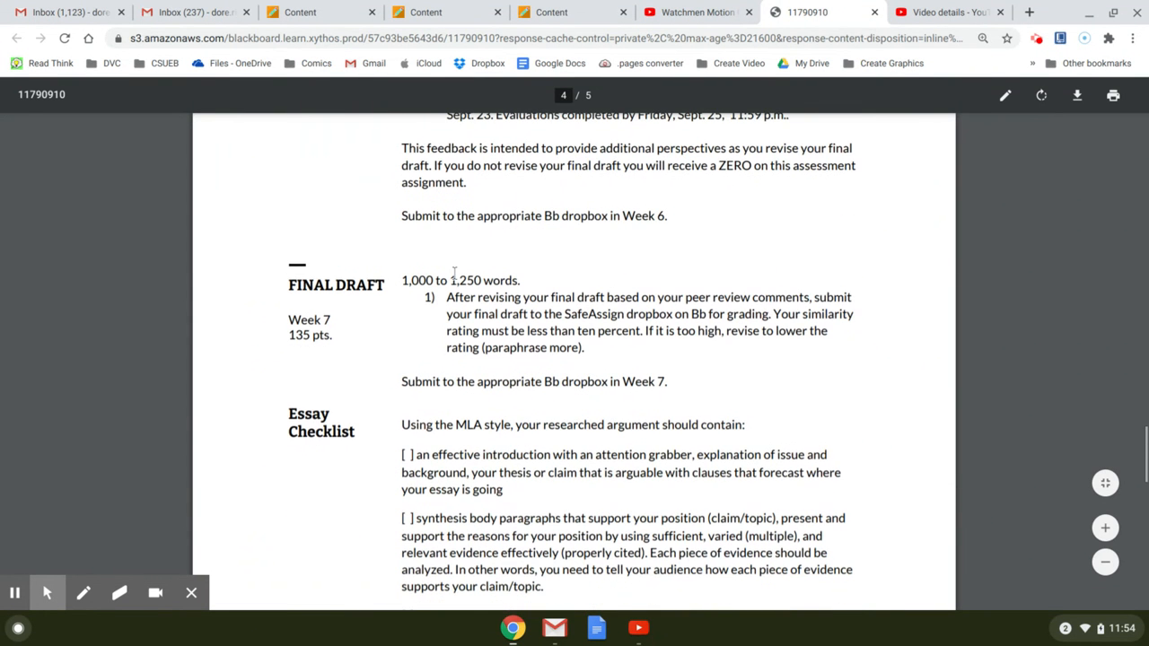
{"action": "scroll", "scroll_direction": "down", "scroll_amount": 3}
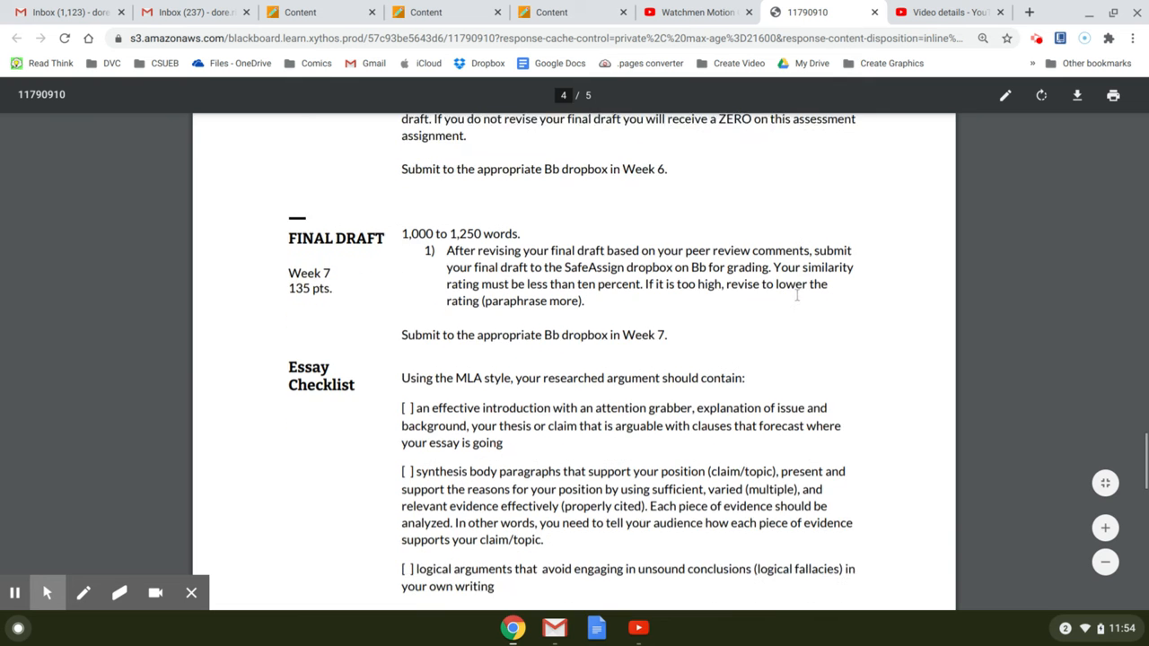
{"action": "scroll", "scroll_direction": "down", "scroll_amount": 3}
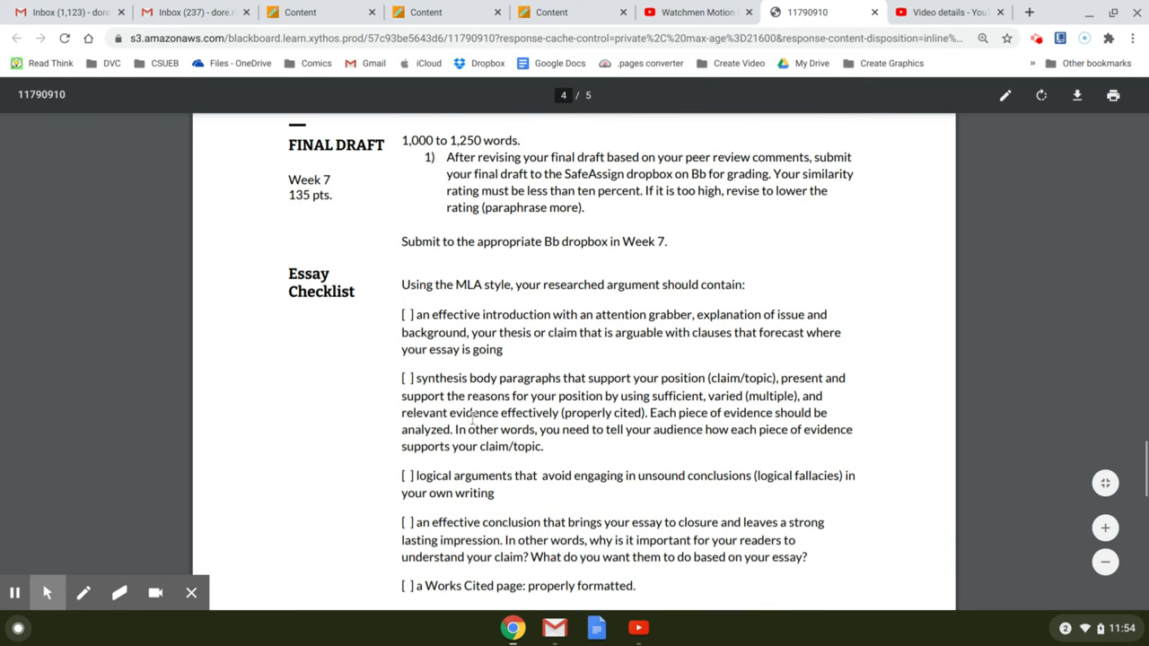
{"action": "scroll", "scroll_direction": "down", "scroll_amount": 3}
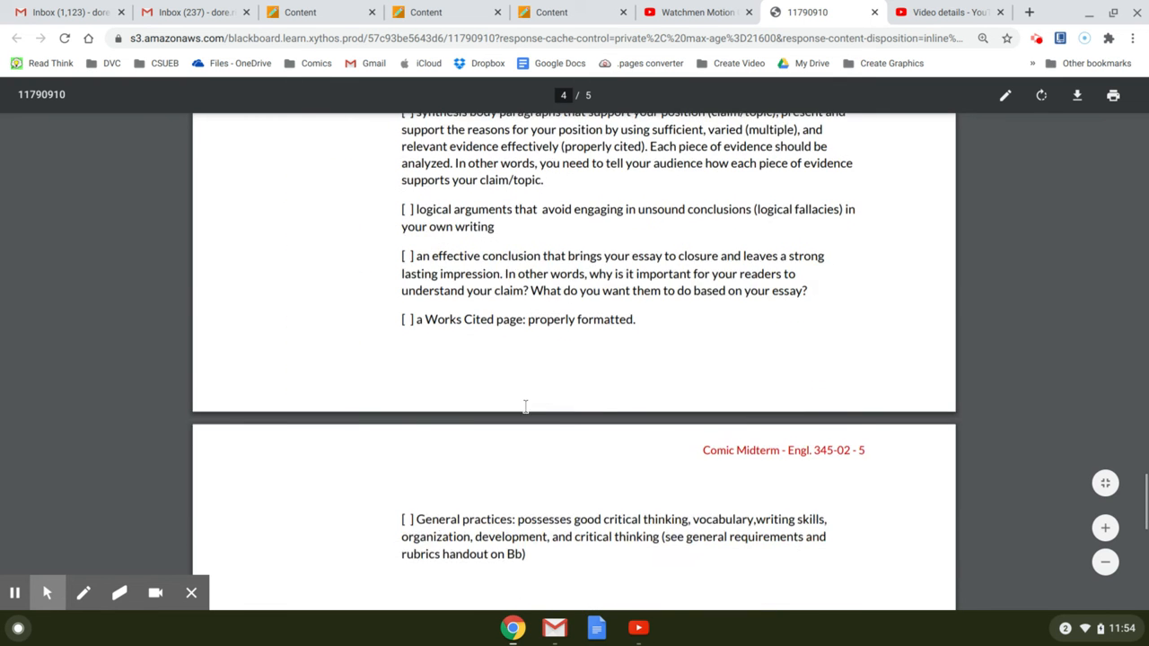
{"action": "left_click", "coordinate": [551, 11]}
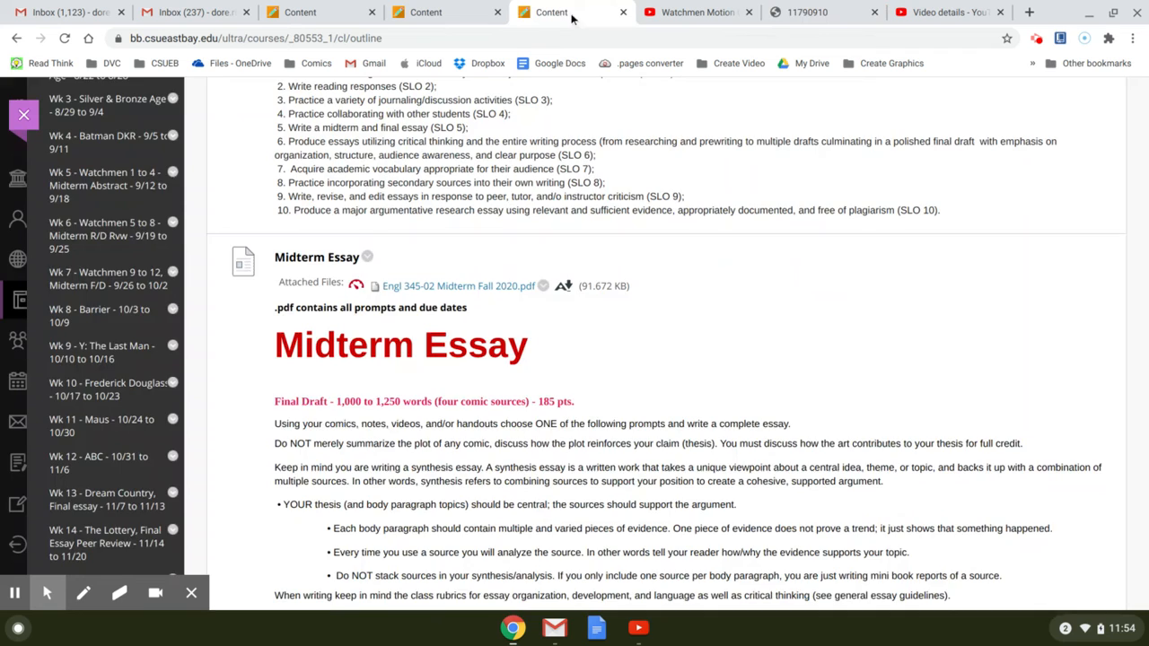
- Scroll past the Midterm Essay item to the Dropbox - Midterm Final Draft and its essay checklist
{"action": "scroll", "scroll_direction": "down", "scroll_amount": 3}
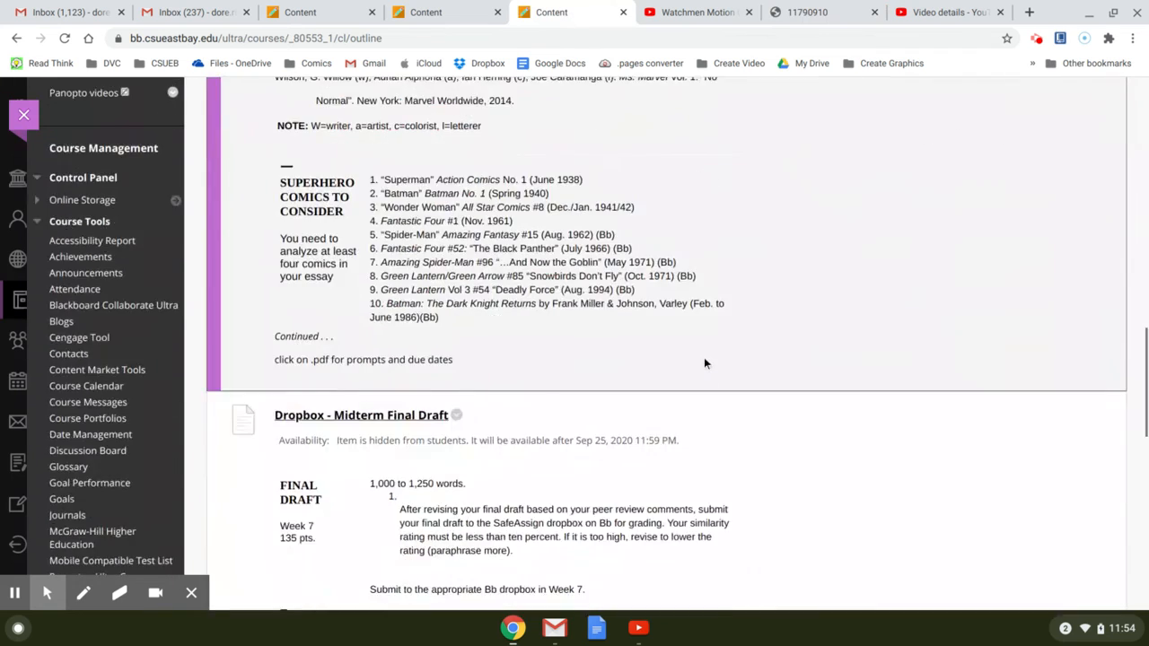
{"action": "scroll", "scroll_direction": "up", "scroll_amount": 3}
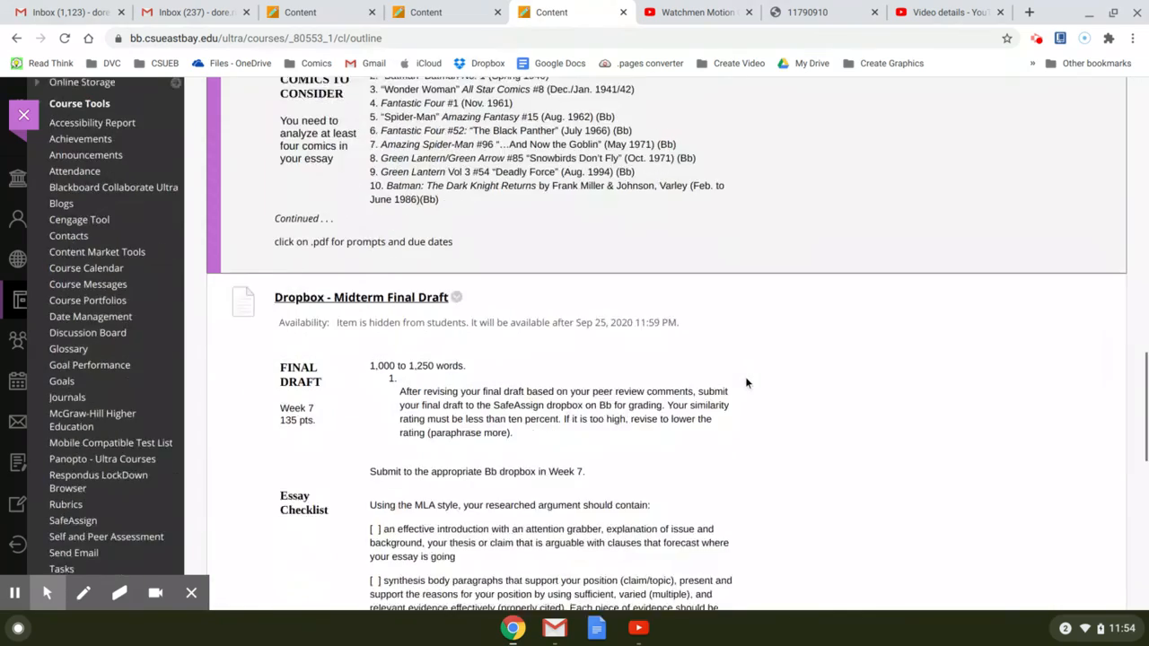
{"action": "scroll", "scroll_direction": "down", "scroll_amount": 3}
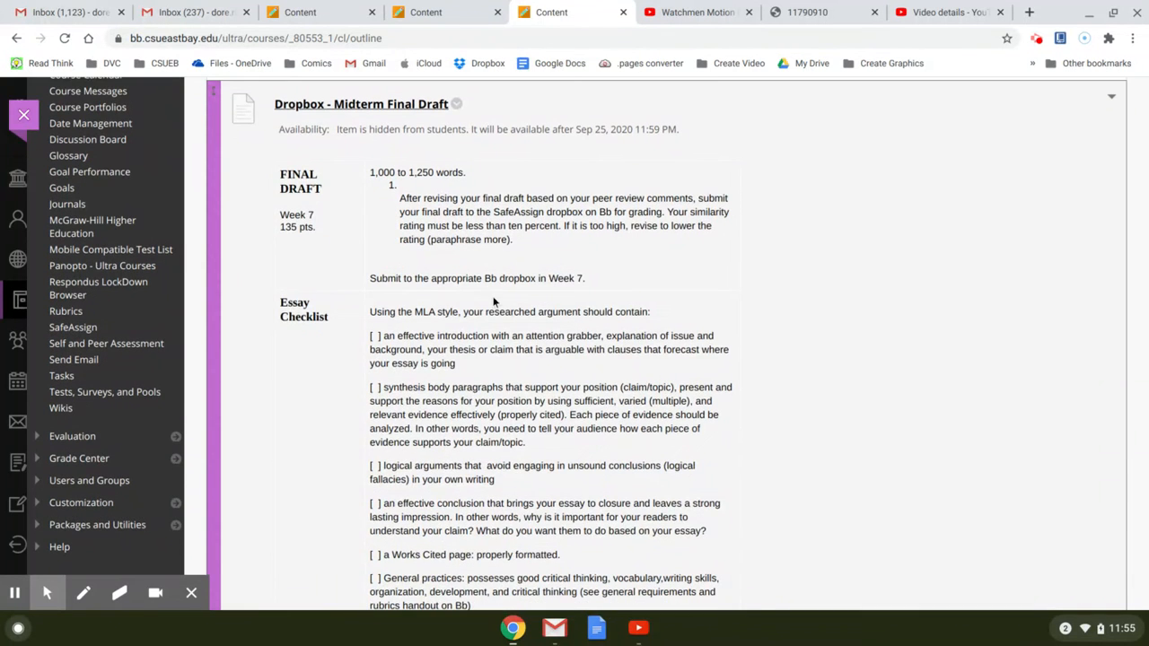
{"action": "scroll", "scroll_direction": "down", "scroll_amount": 3}
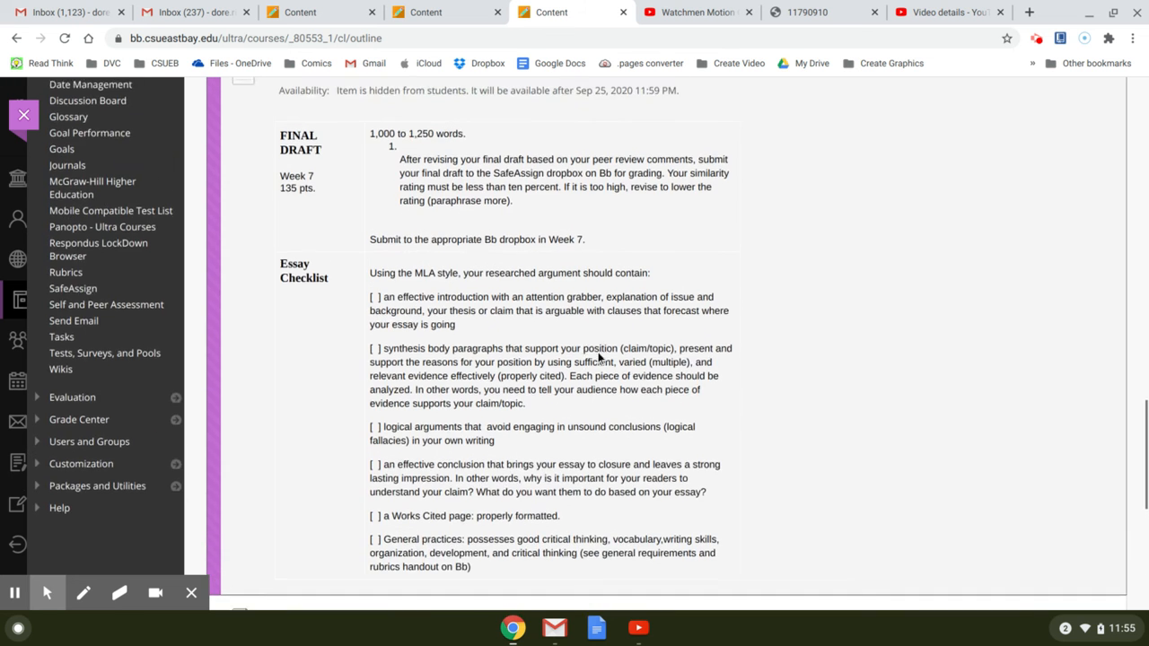
{"action": "scroll", "scroll_direction": "down", "scroll_amount": 3}
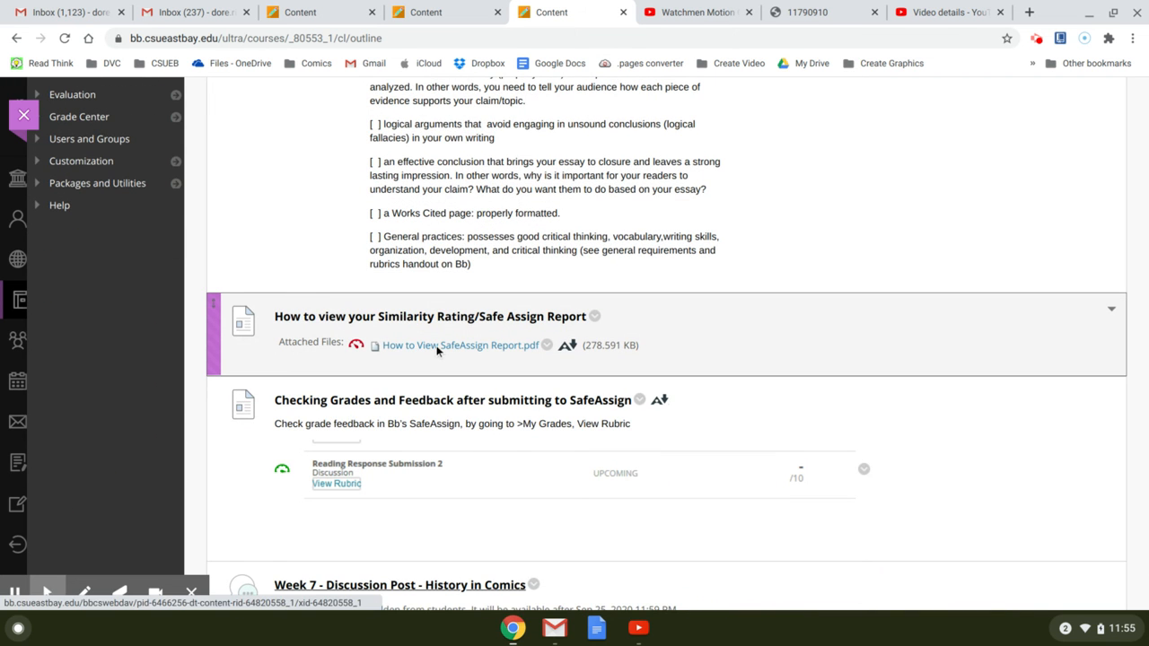
{"action": "mouse_move", "coordinate": [434, 325]}
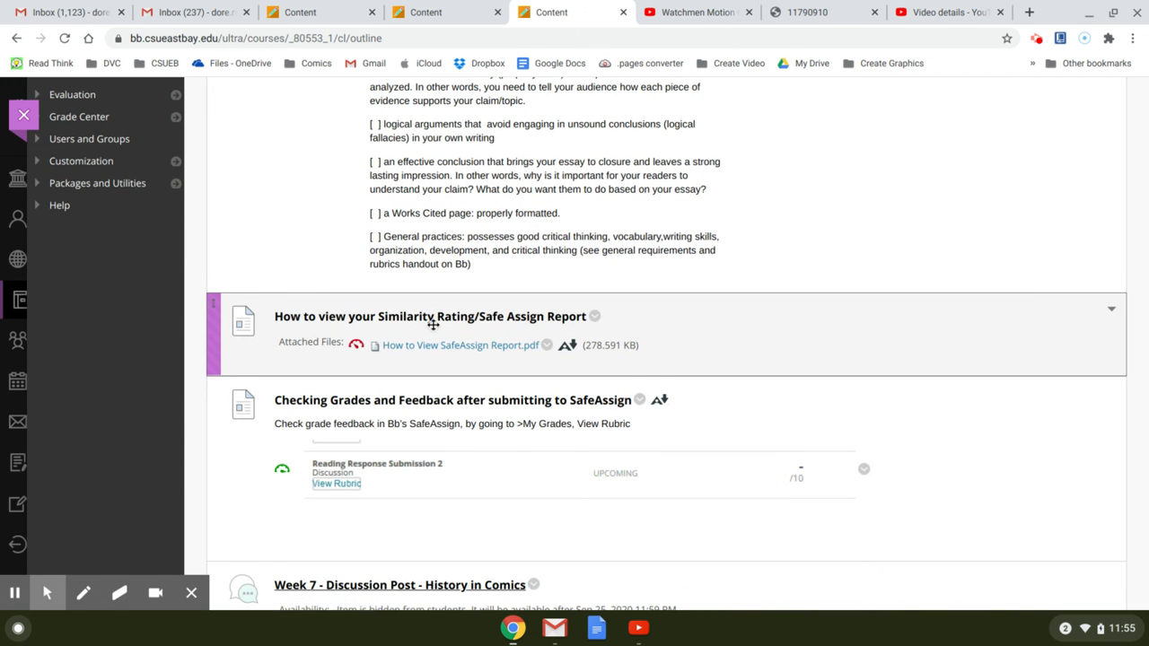
- Scroll past the SafeAssign report and grades items to the Week 7 Discussion Post - History in Comics
{"action": "scroll", "scroll_direction": "down", "scroll_amount": 3}
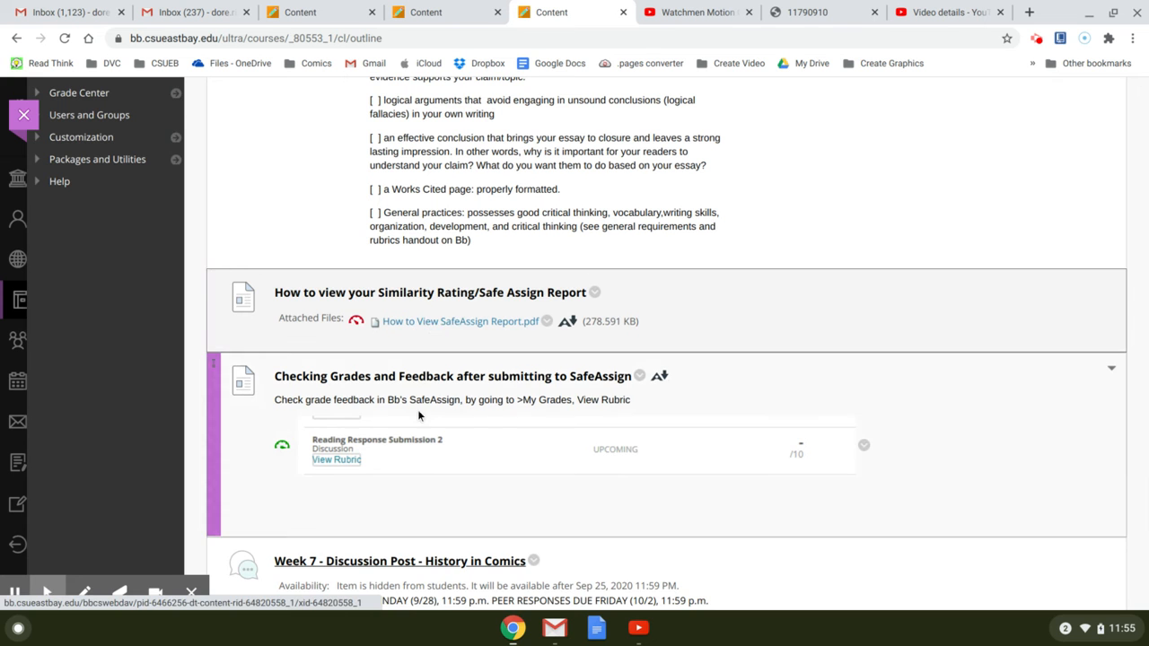
{"action": "scroll", "scroll_direction": "down", "scroll_amount": 3}
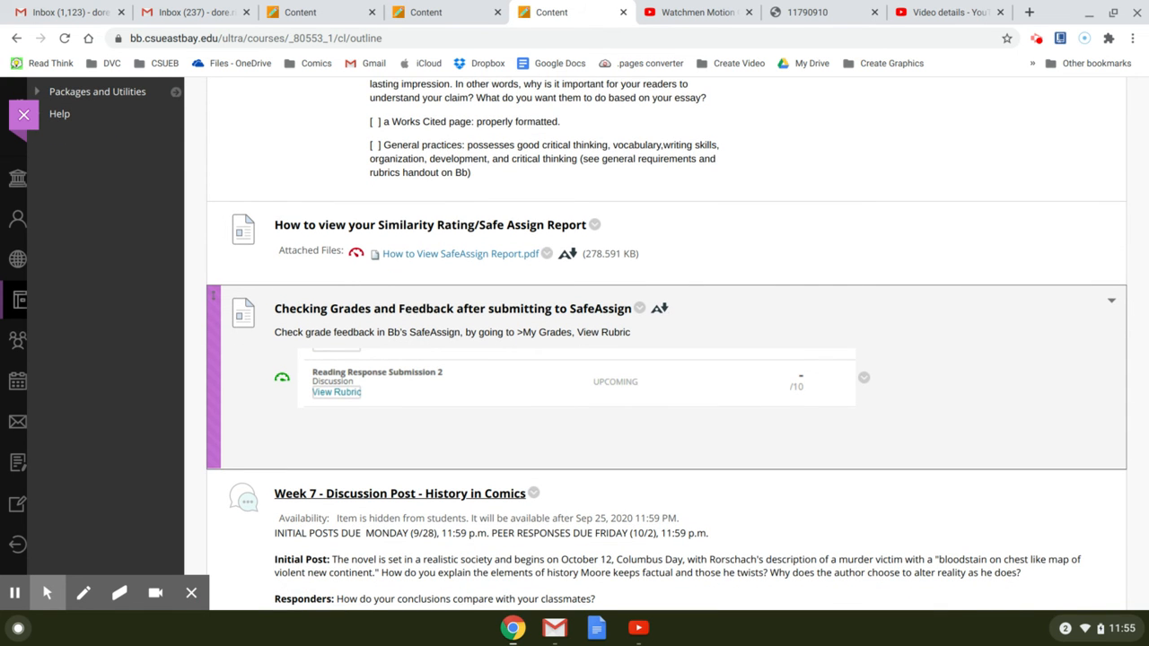
{"action": "mouse_move", "coordinate": [439, 388]}
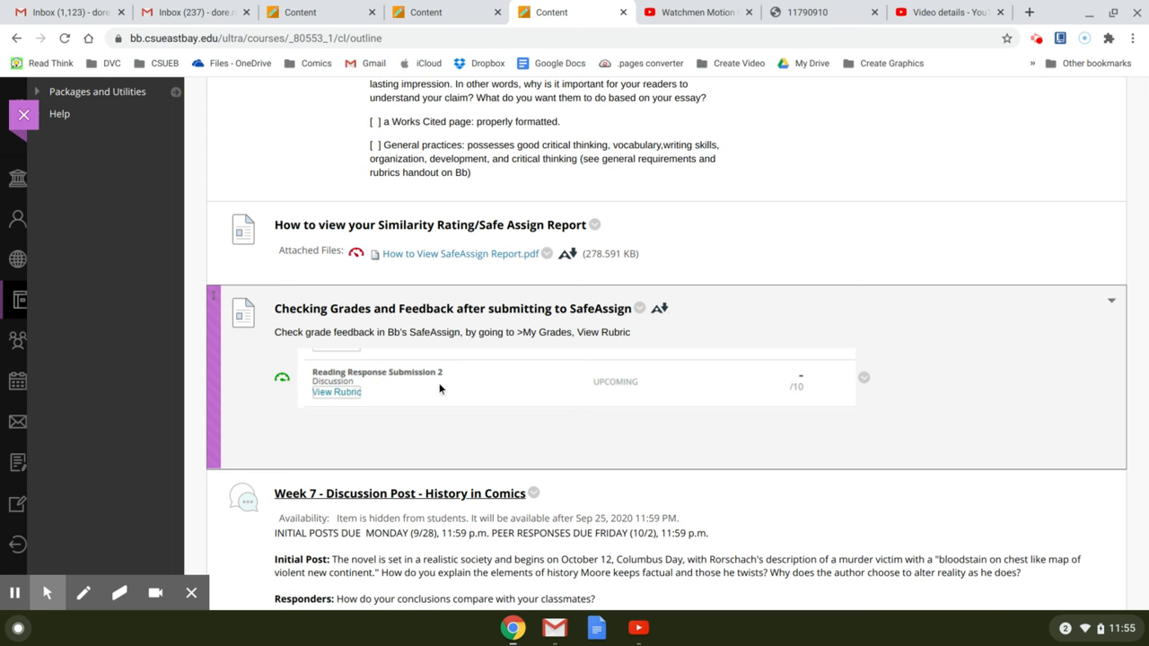
{"action": "mouse_move", "coordinate": [334, 400]}
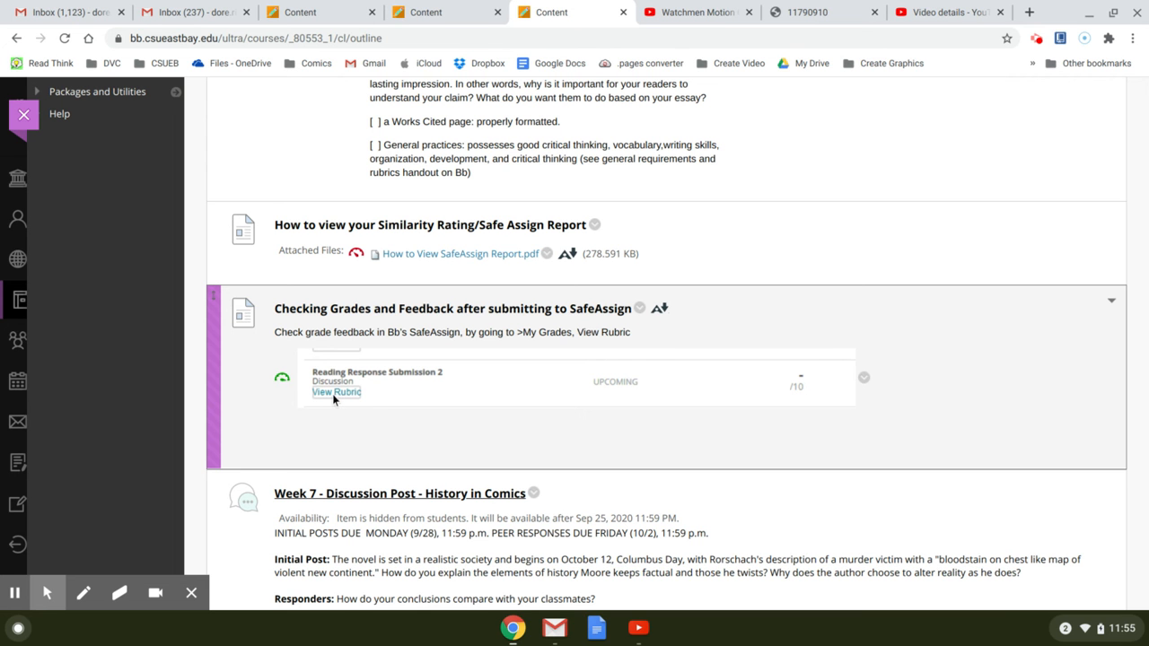
{"action": "scroll", "scroll_direction": "down", "scroll_amount": 3}
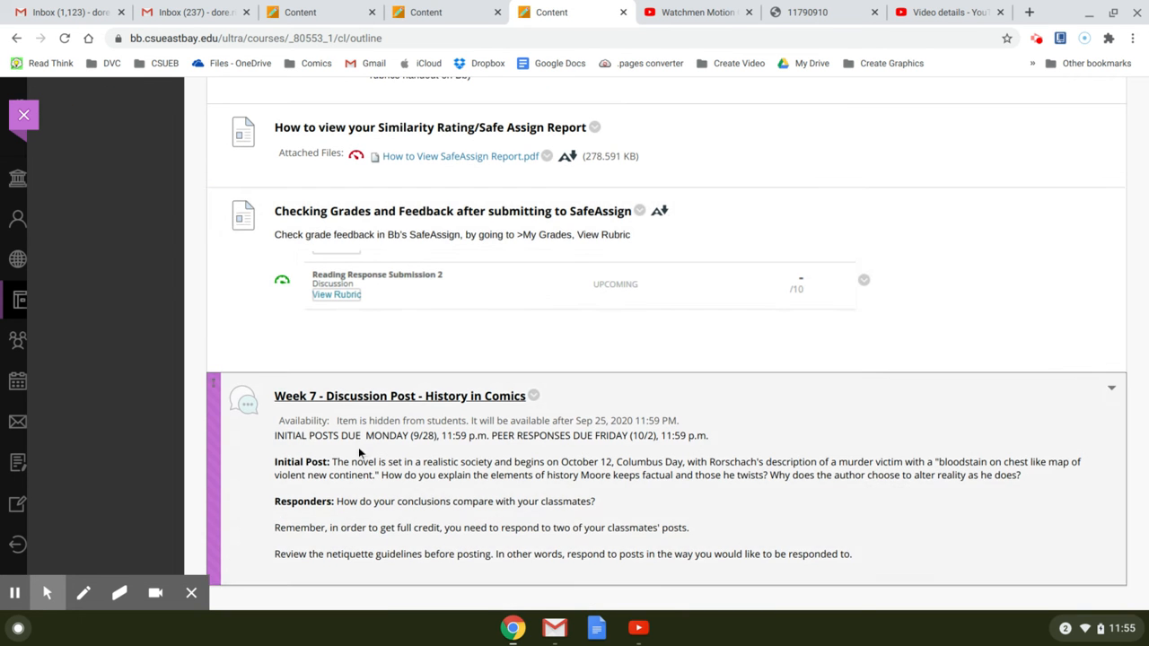
{"action": "scroll", "scroll_direction": "up", "scroll_amount": 3}
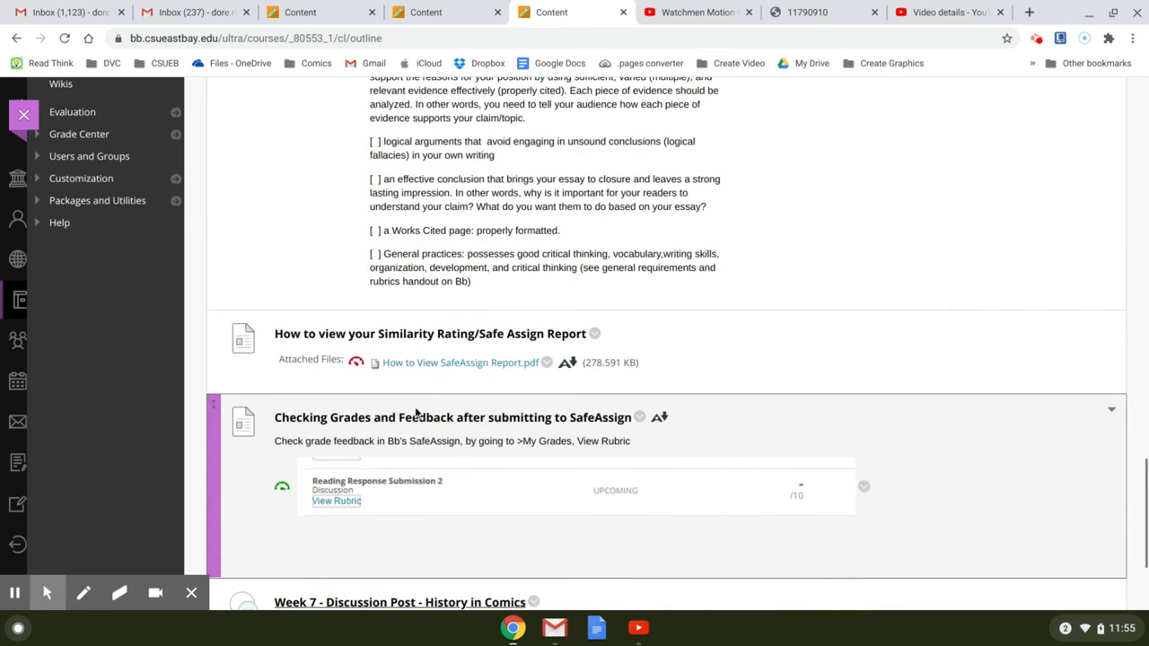
{"action": "scroll", "scroll_direction": "up", "scroll_amount": 3}
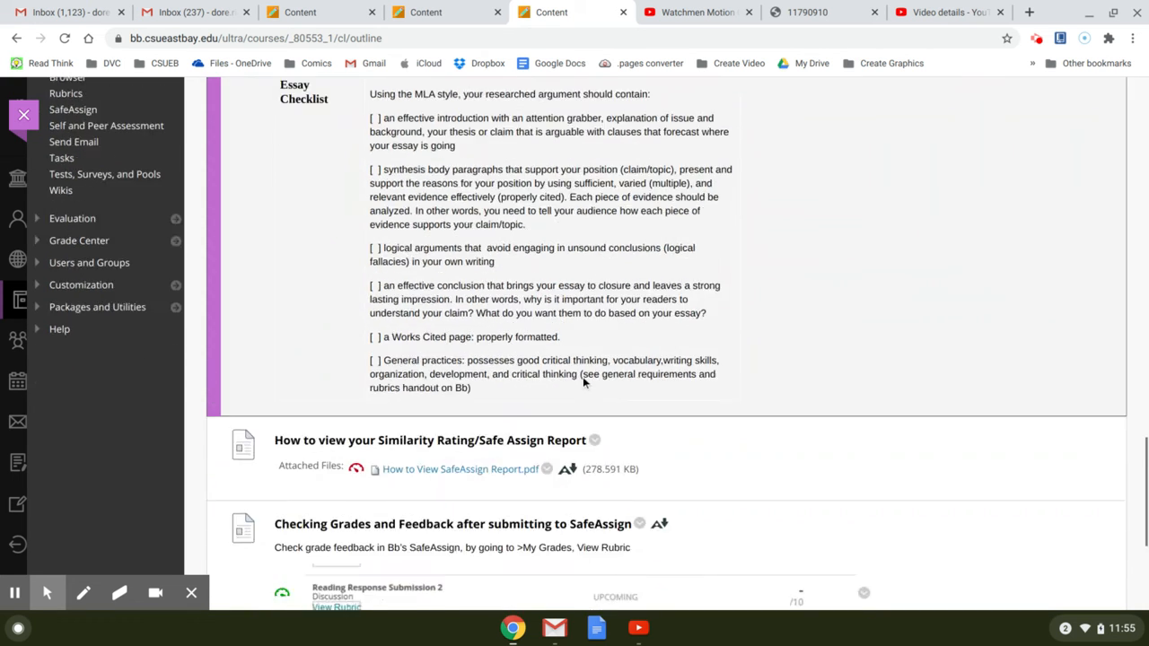
{"action": "scroll", "scroll_direction": "up", "scroll_amount": 3}
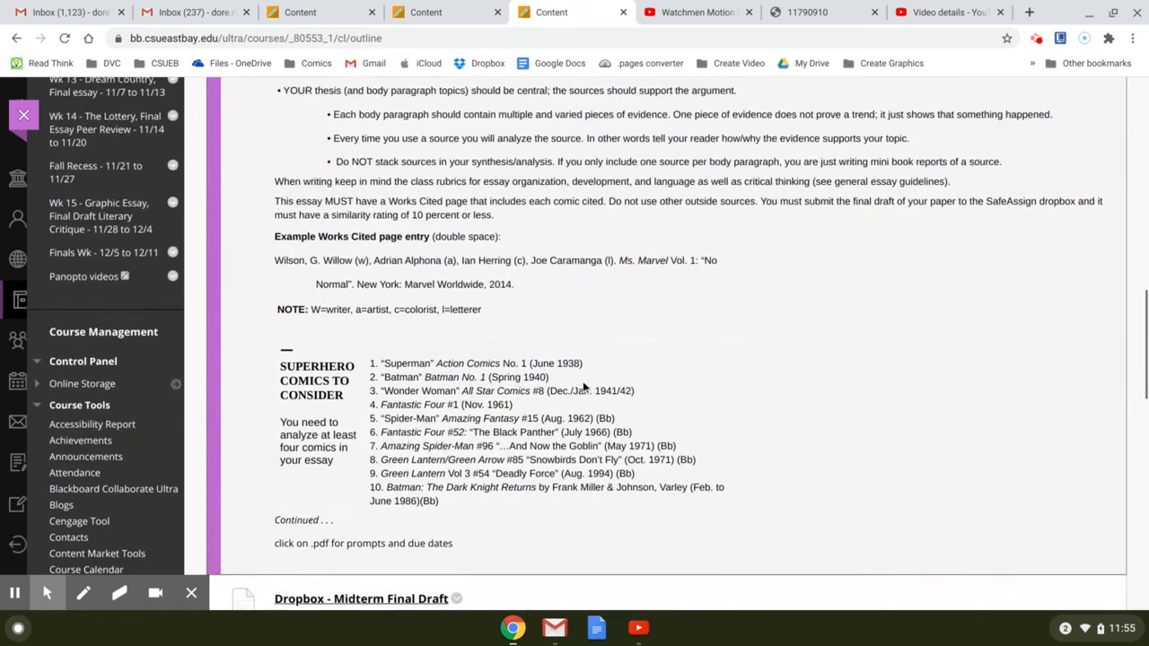
{"action": "scroll", "scroll_direction": "up", "scroll_amount": 3}
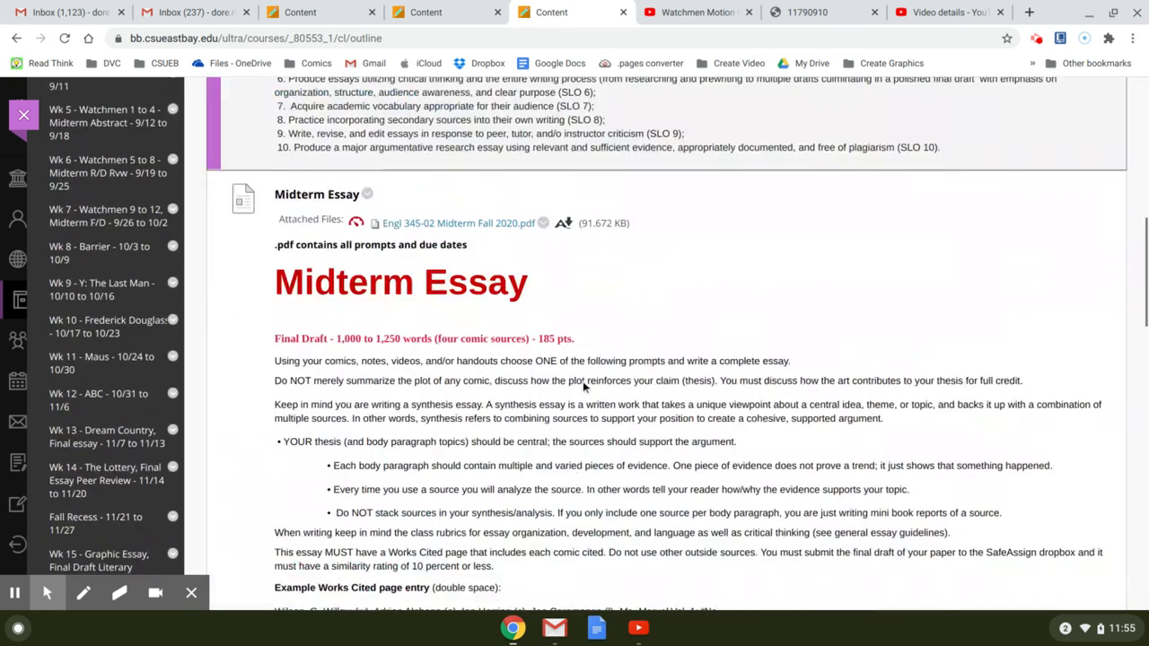
{"action": "scroll", "scroll_direction": "down", "scroll_amount": 3}
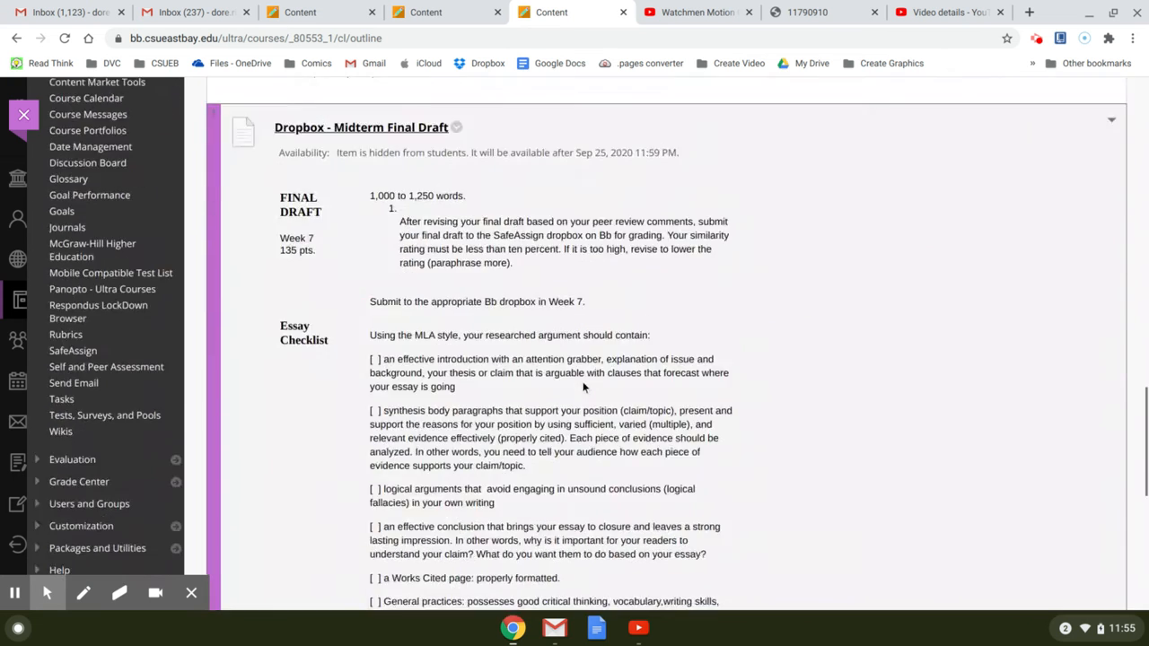
{"action": "scroll", "scroll_direction": "down", "scroll_amount": 3}
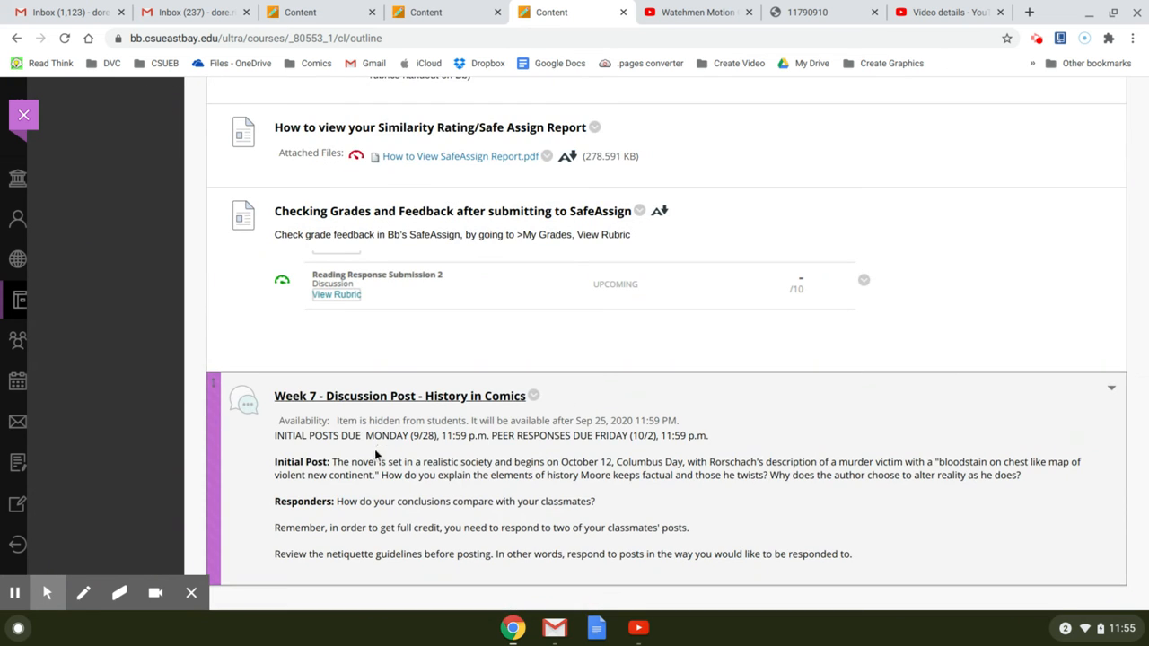
{"action": "mouse_move", "coordinate": [811, 422]}
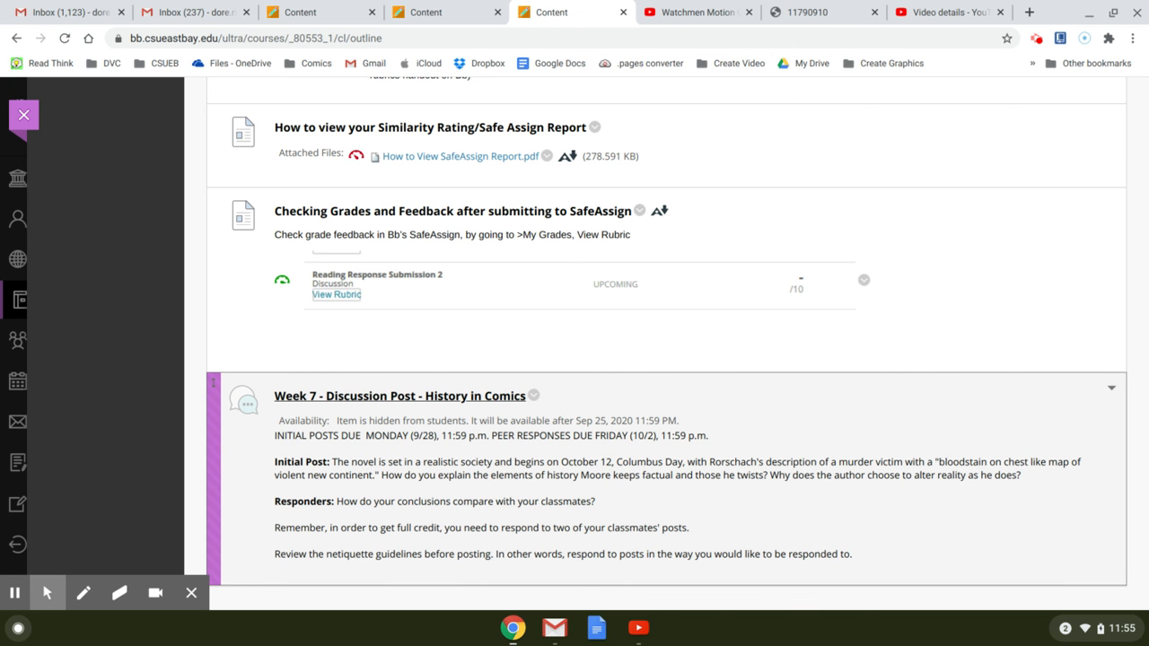
{"action": "mouse_move", "coordinate": [1063, 477]}
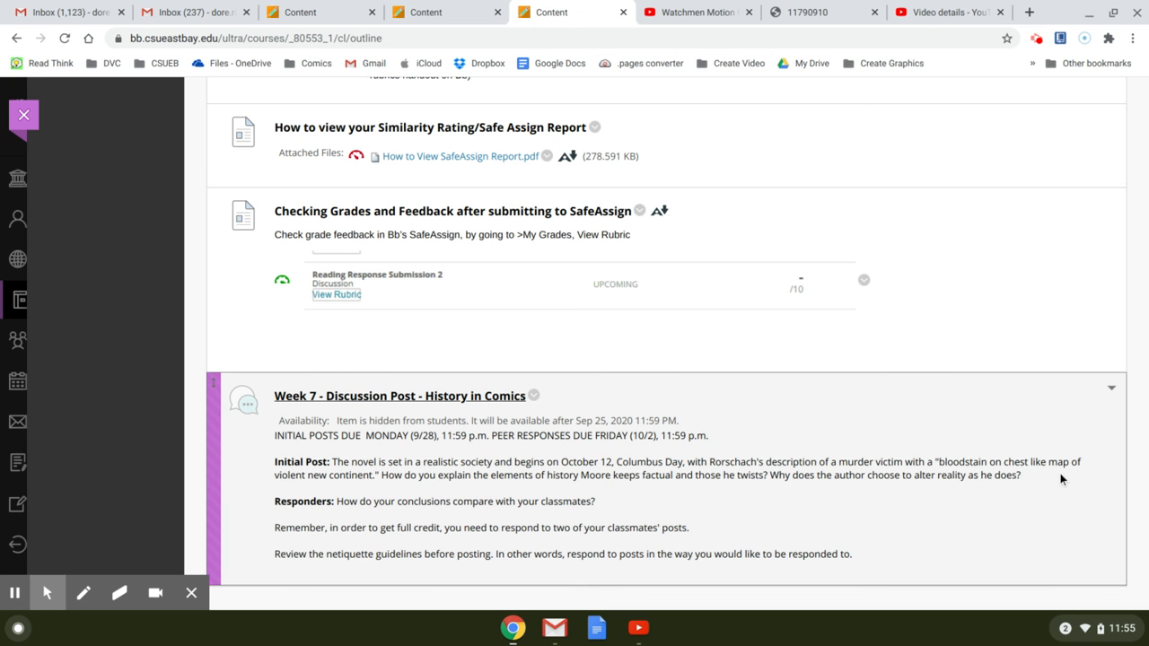
{"action": "mouse_move", "coordinate": [359, 481]}
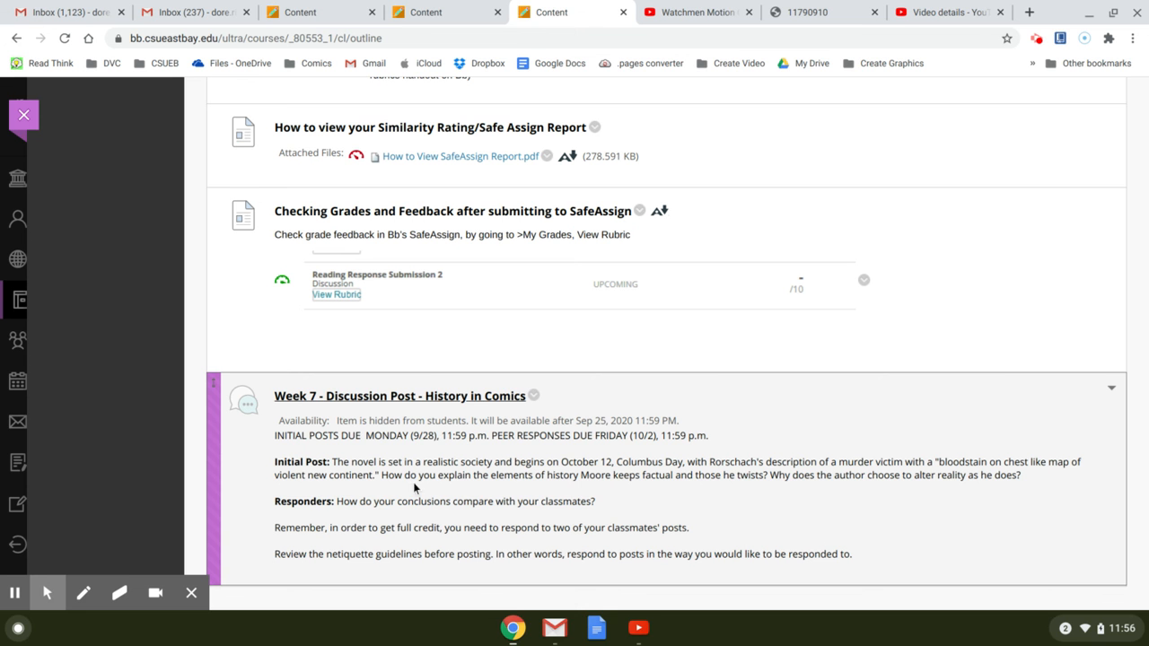
{"action": "mouse_move", "coordinate": [339, 502]}
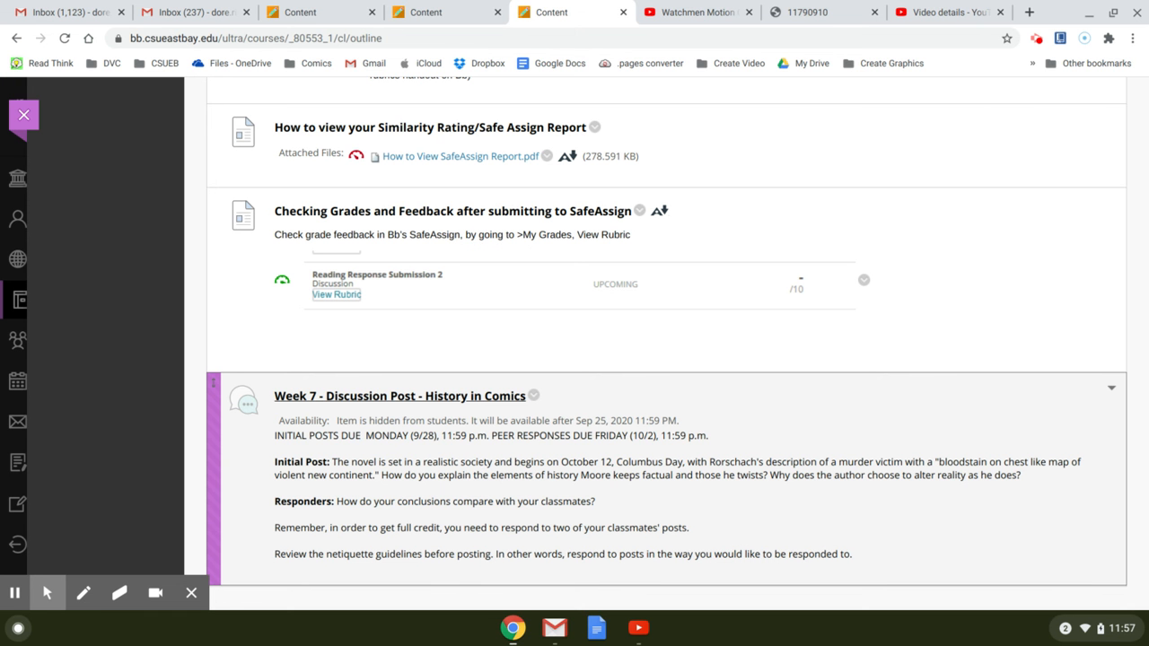
{"action": "mouse_move", "coordinate": [811, 422]}
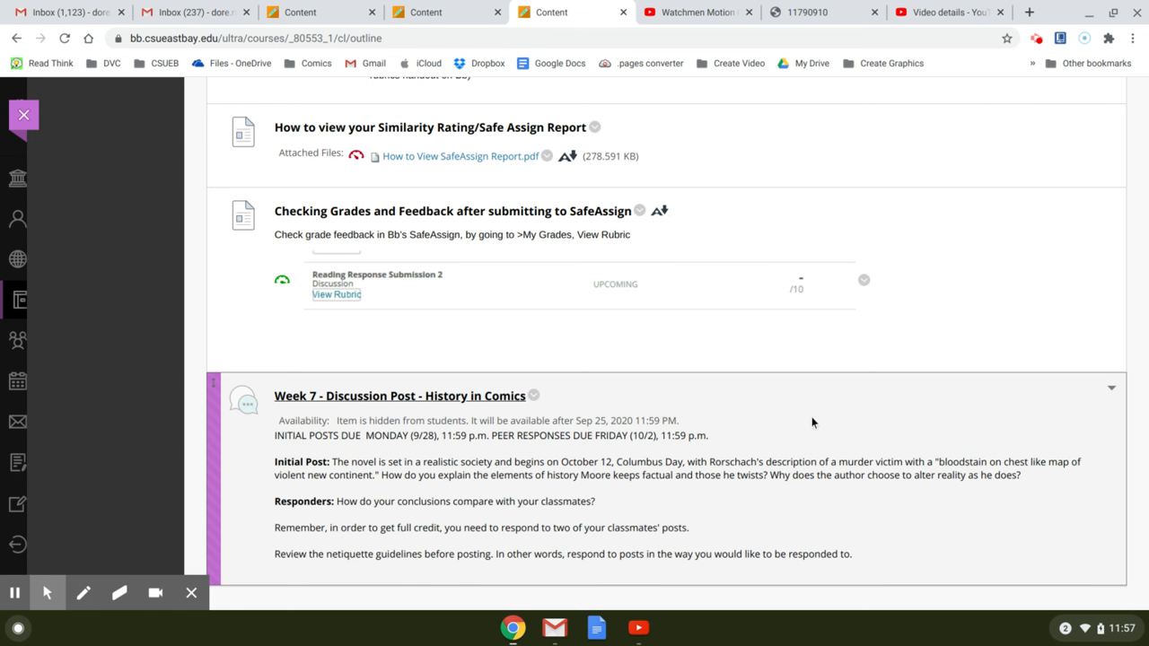
{"action": "scroll", "scroll_direction": "up", "scroll_amount": 3}
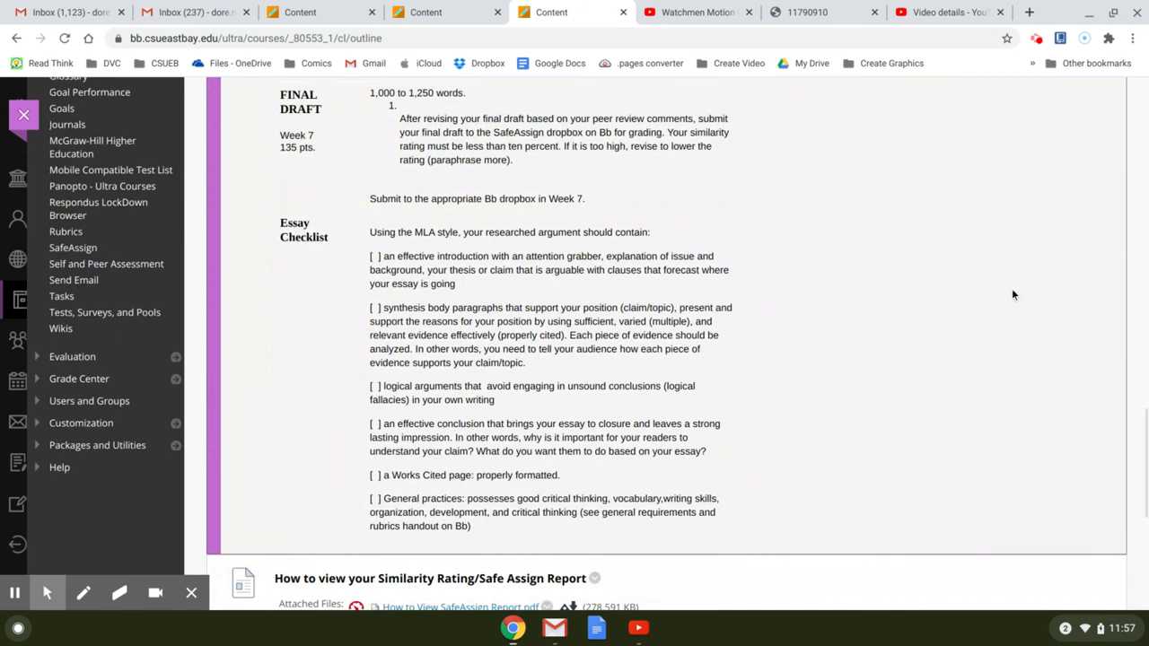
{"action": "scroll", "scroll_direction": "down", "scroll_amount": 3}
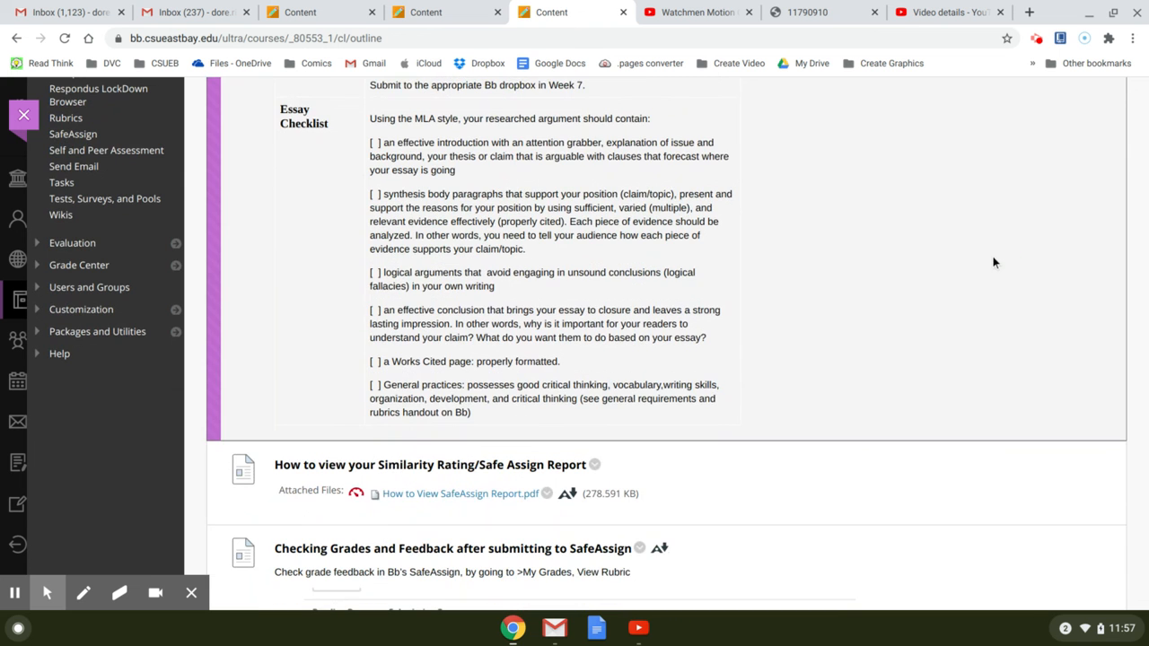